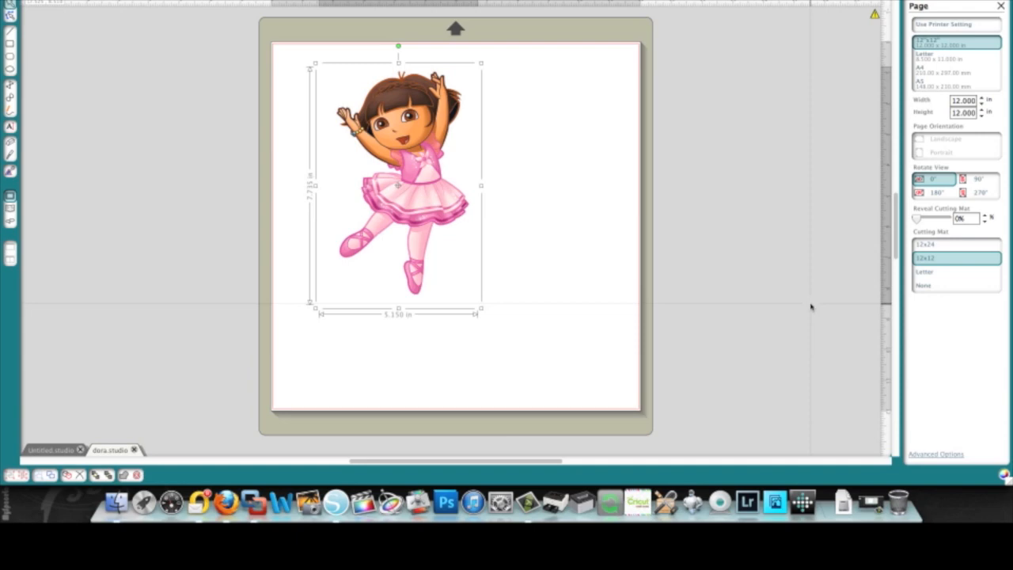
mouse_move(377, 389)
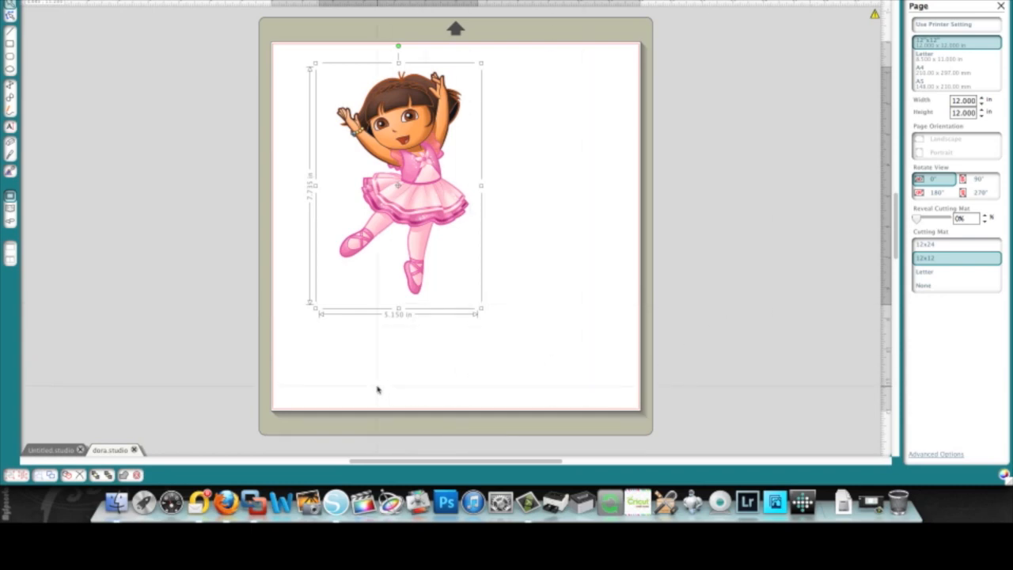
mouse_move(323, 252)
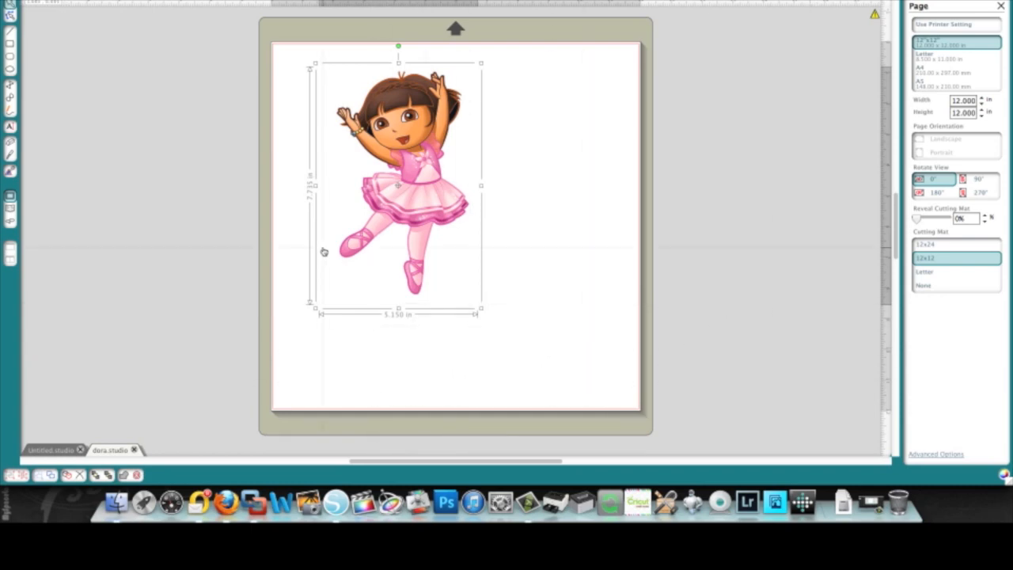
mouse_move(326, 222)
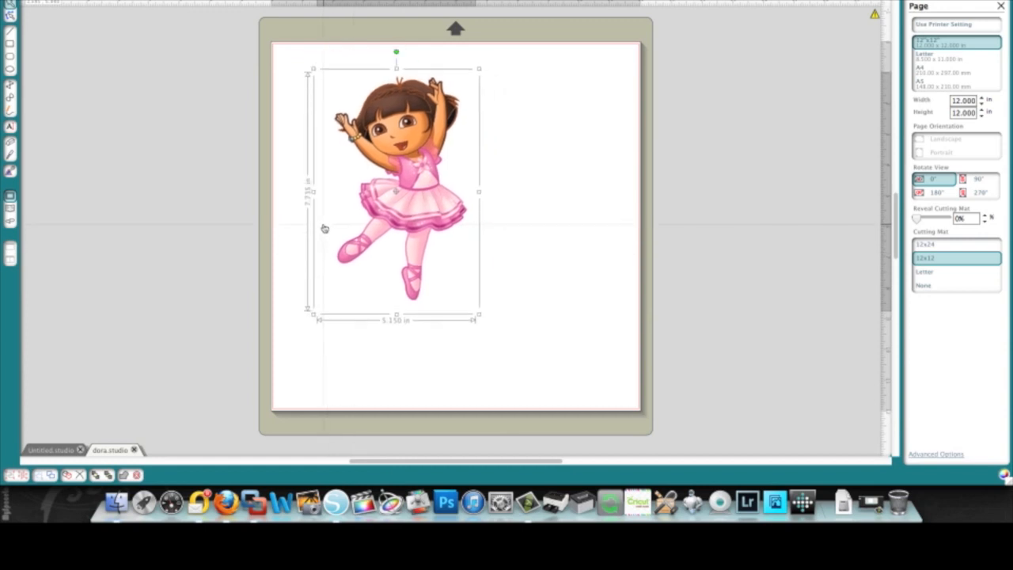
mouse_move(332, 272)
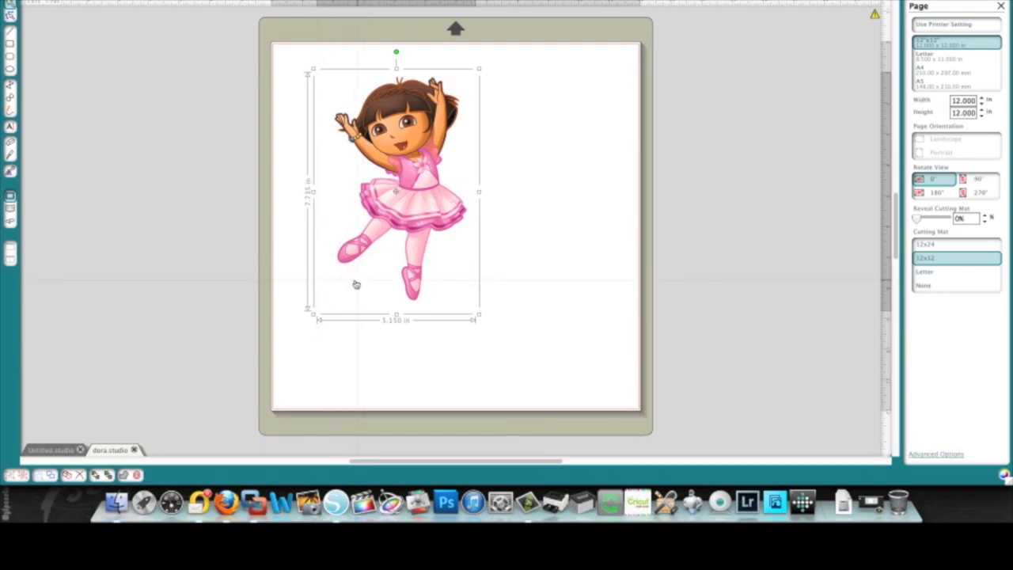
mouse_move(365, 278)
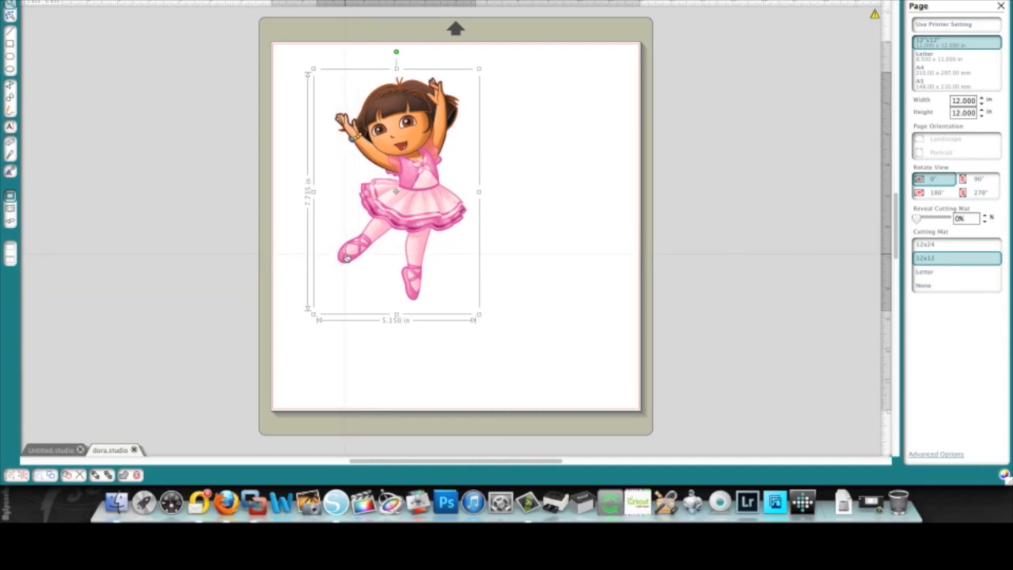
mouse_move(372, 316)
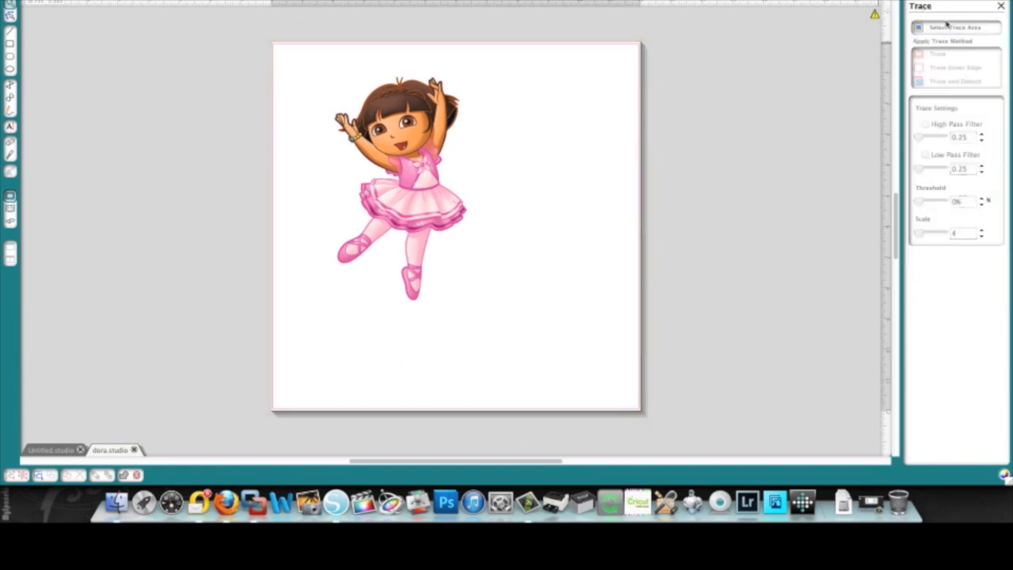
Step: Mark a trace area covering the whole Dora image
left_click(955, 27)
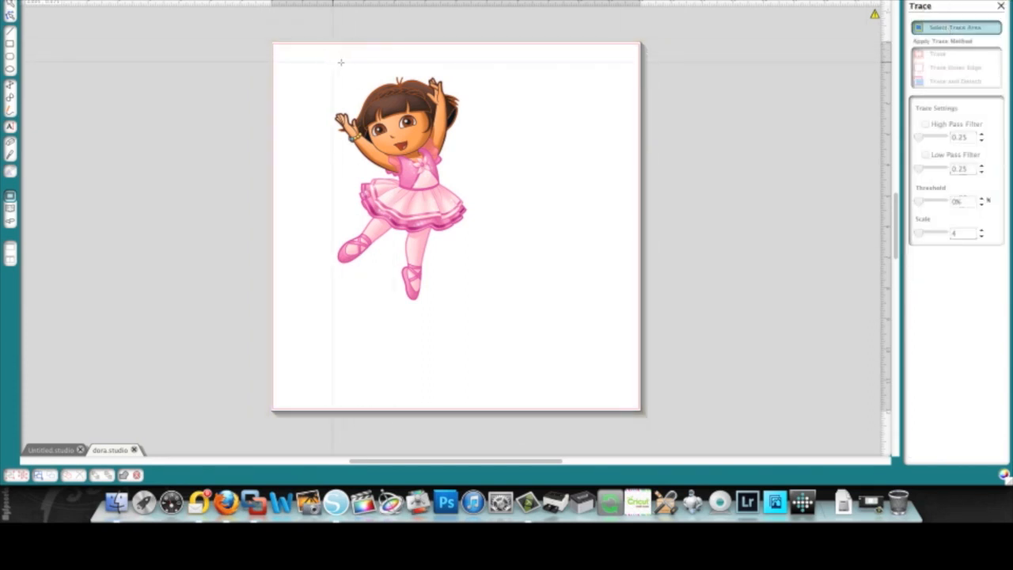
left_click(399, 190)
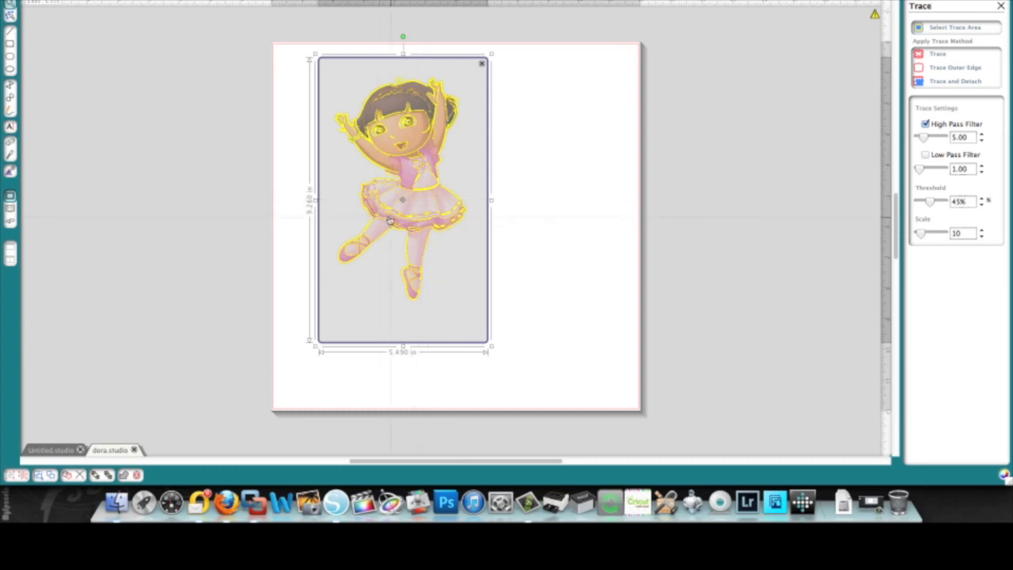
mouse_move(450, 234)
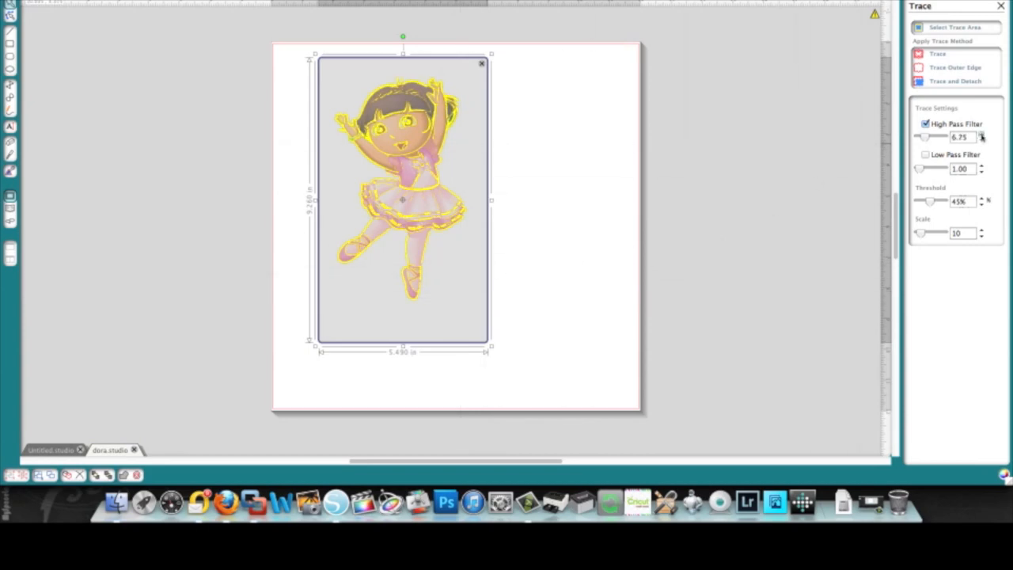
Step: Raise the high pass filter to about 16 so Dora's outlines are detected
left_click(981, 135)
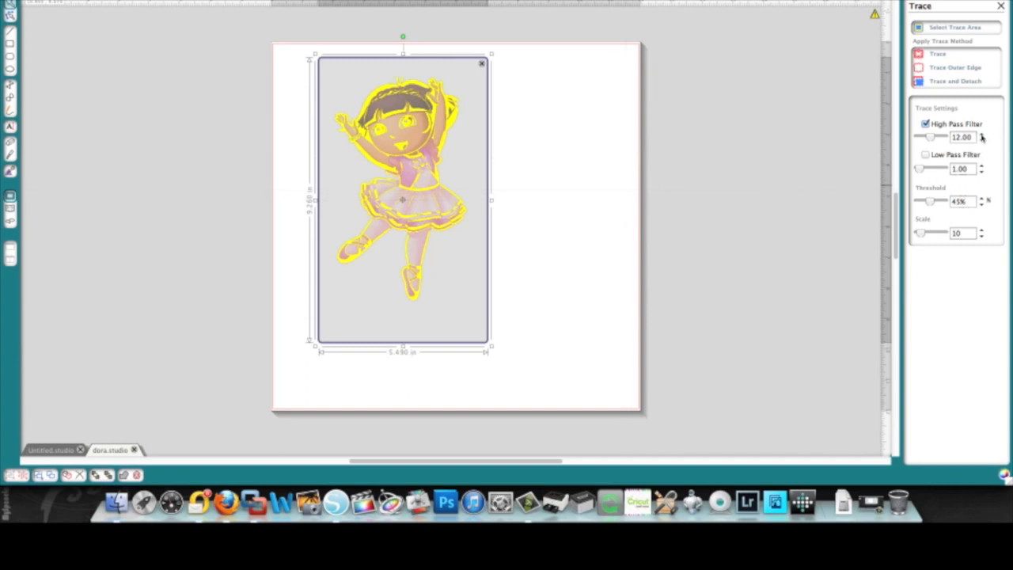
left_click(981, 133)
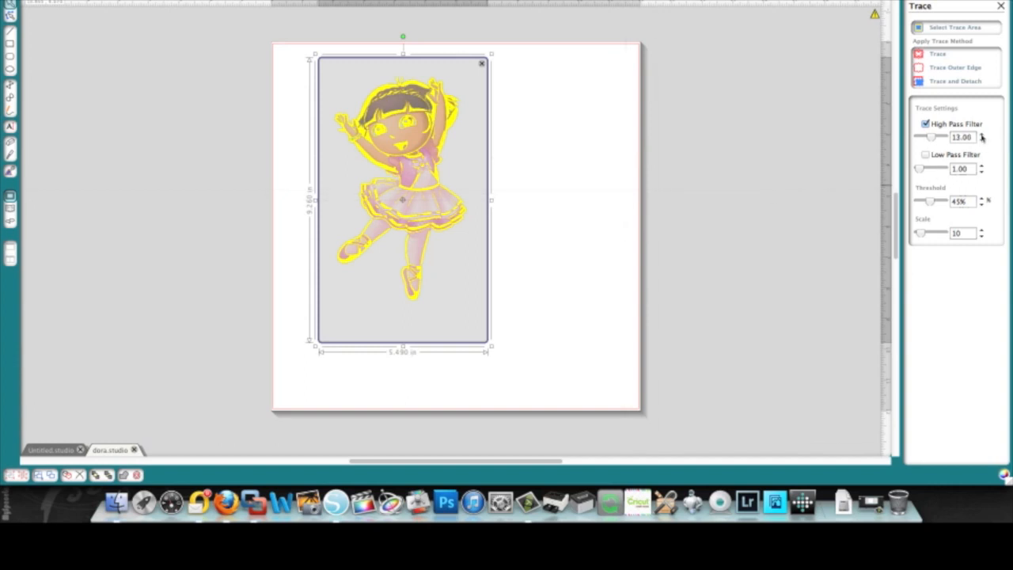
left_click(982, 133)
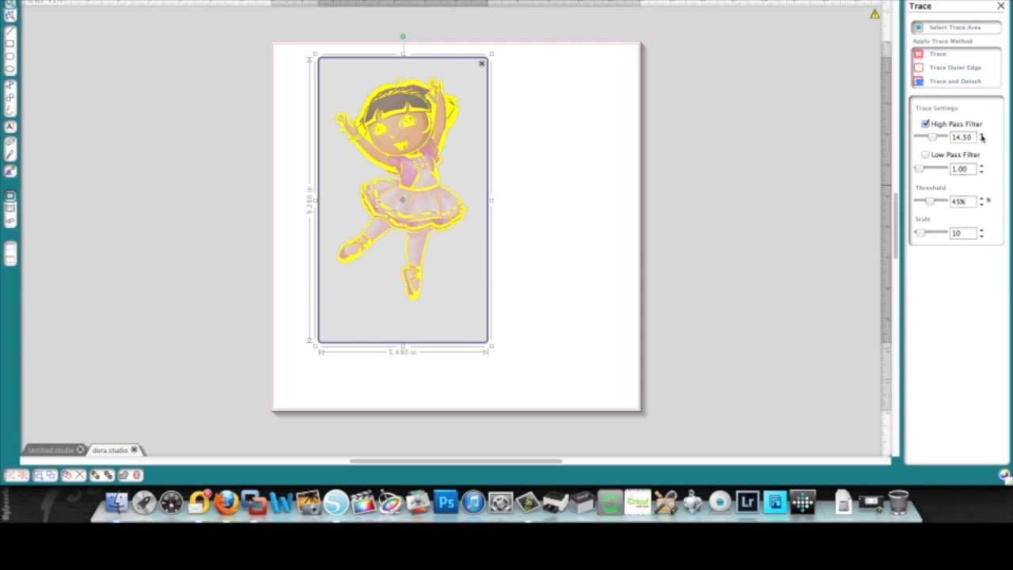
left_click(981, 133)
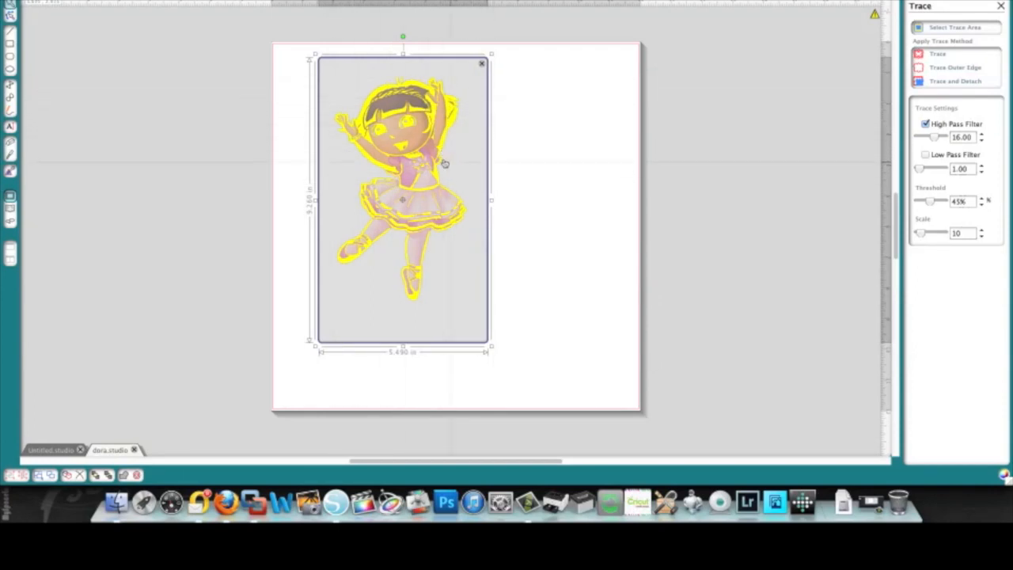
left_click(954, 67)
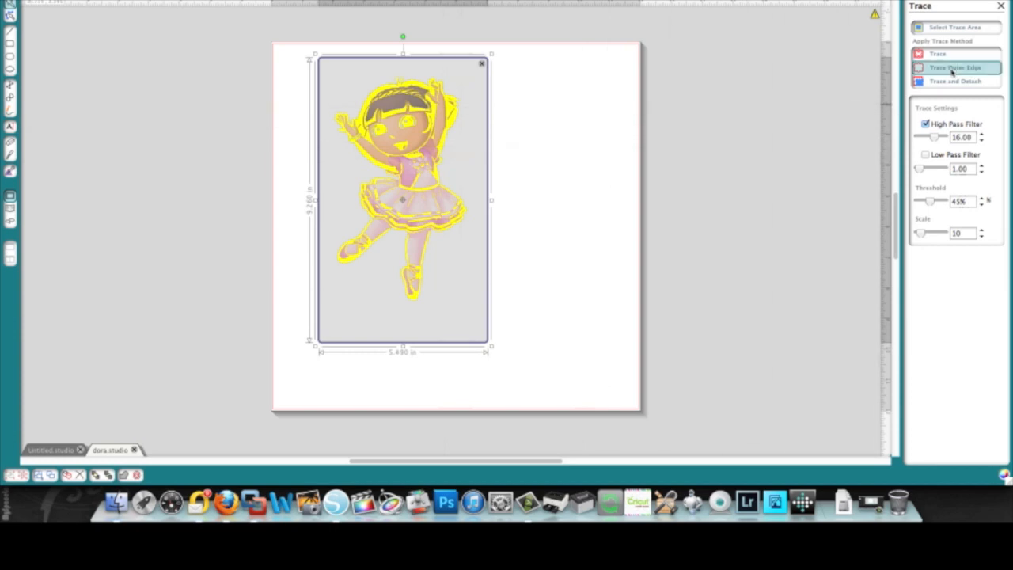
Step: Trace Dora's outer edge into cut lines on the page
left_click(956, 67)
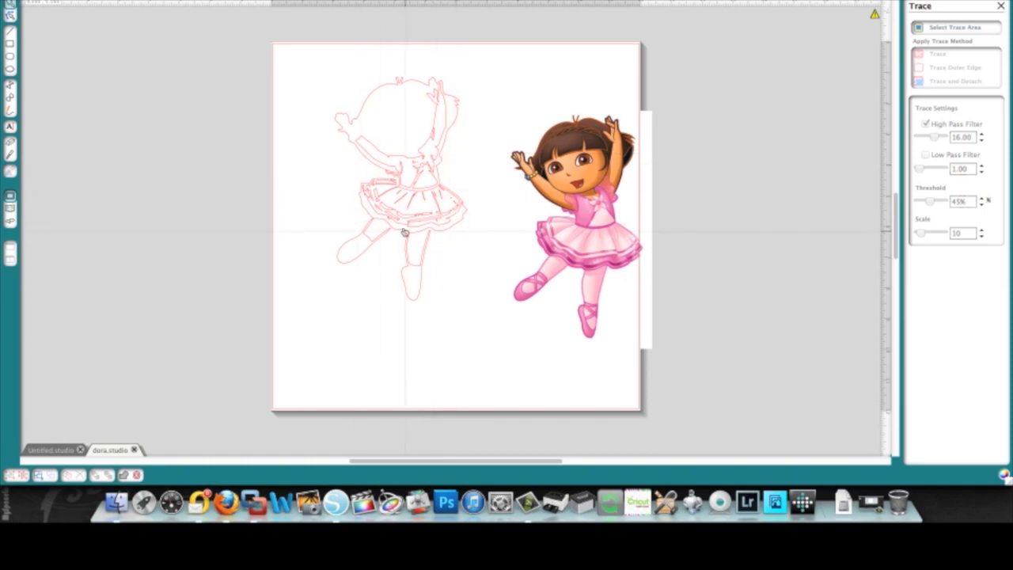
mouse_move(421, 259)
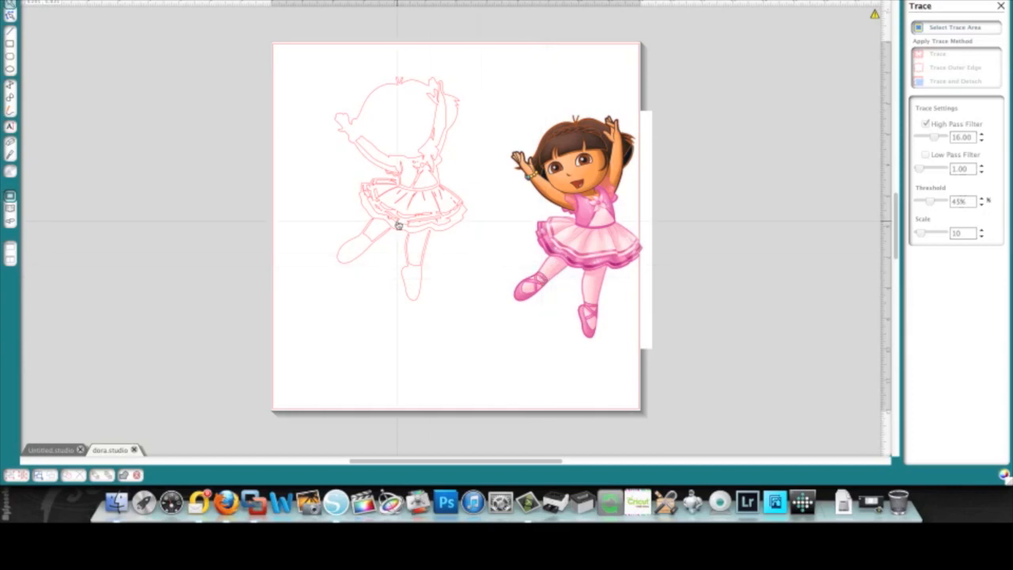
mouse_move(388, 238)
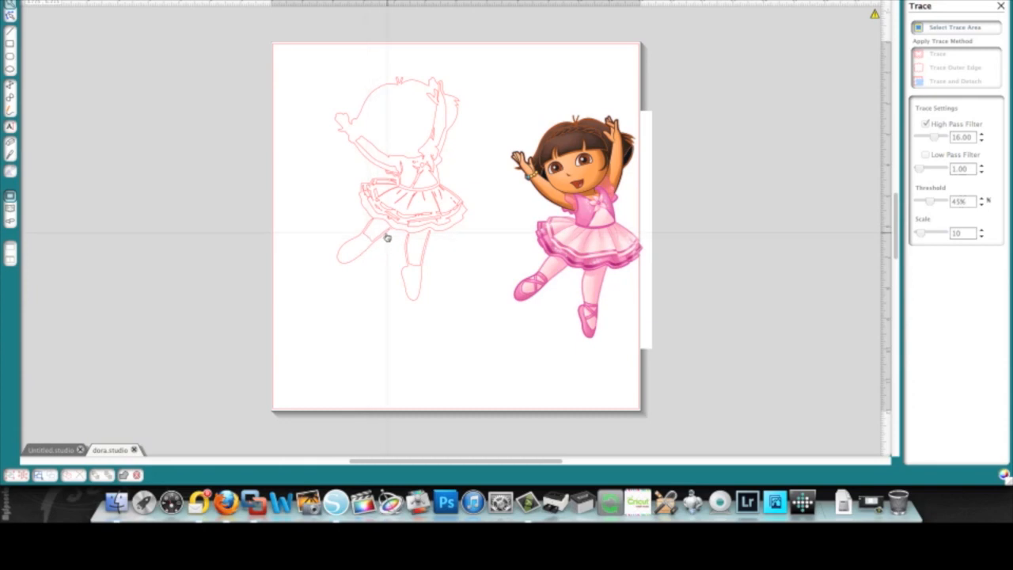
mouse_move(525, 253)
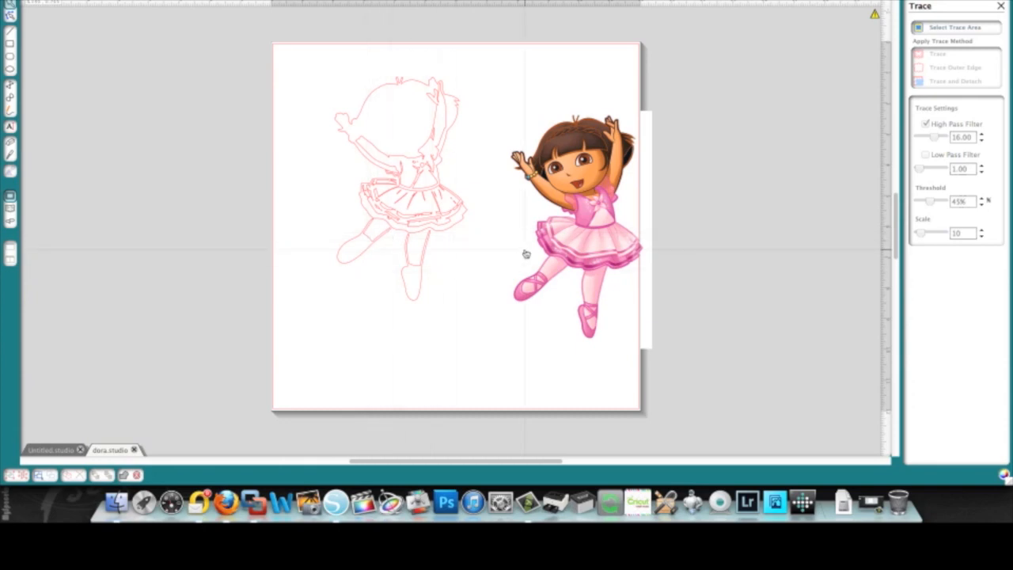
mouse_move(389, 95)
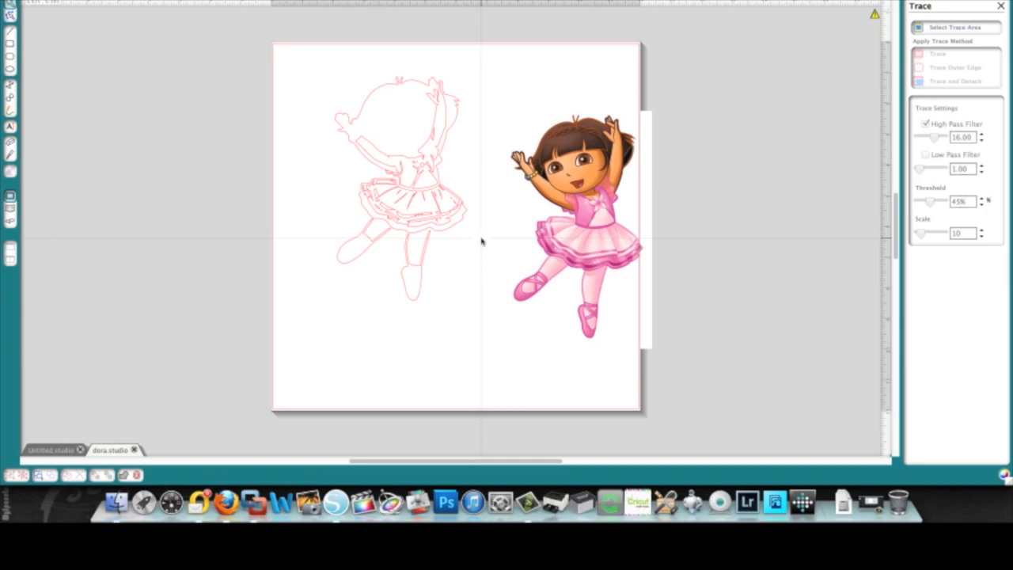
mouse_move(486, 63)
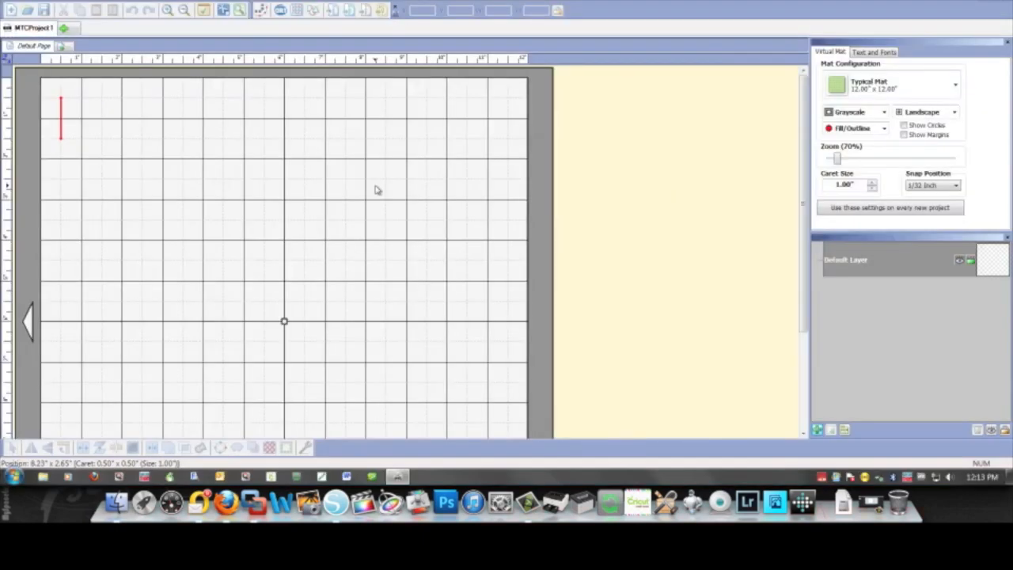
mouse_move(146, 61)
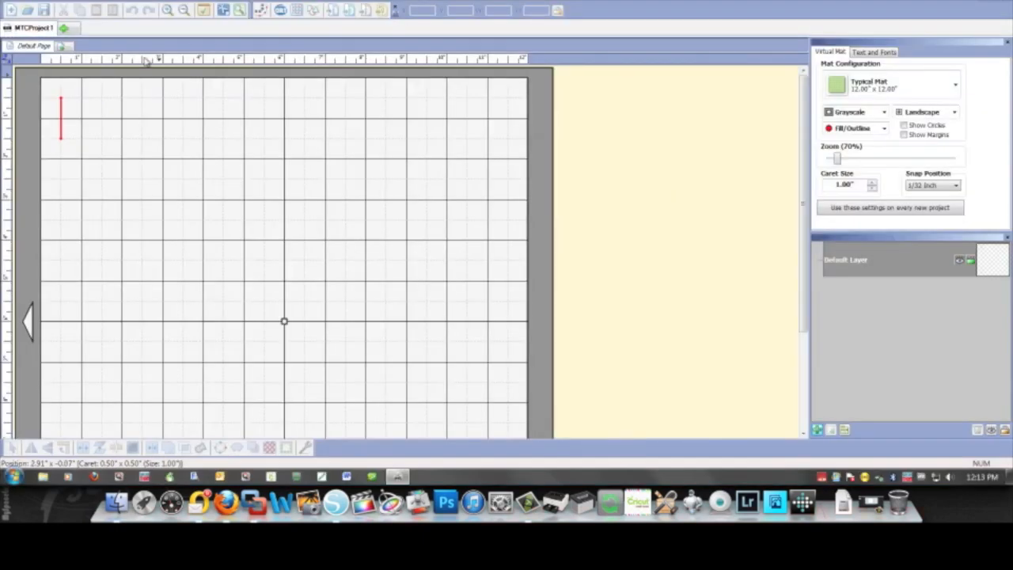
Step: Start an image import for tracing and choose dora.jpg from the file list
left_click(15, 8)
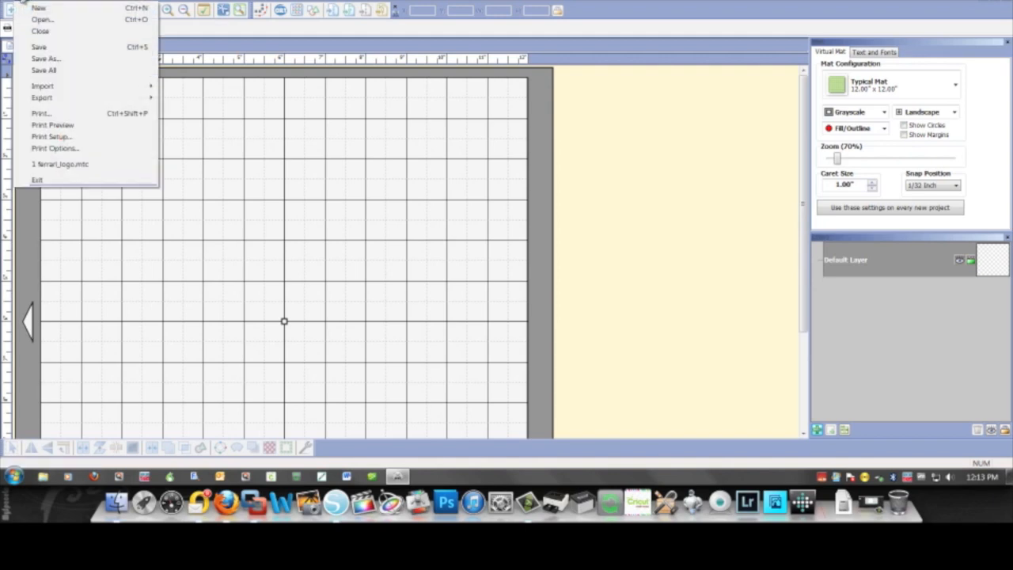
mouse_move(42, 86)
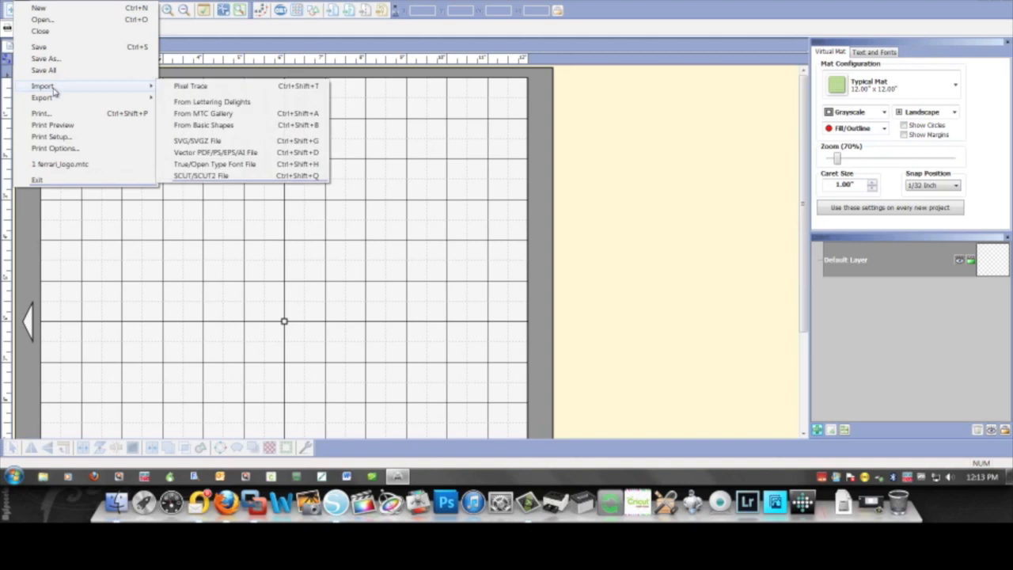
mouse_move(55, 92)
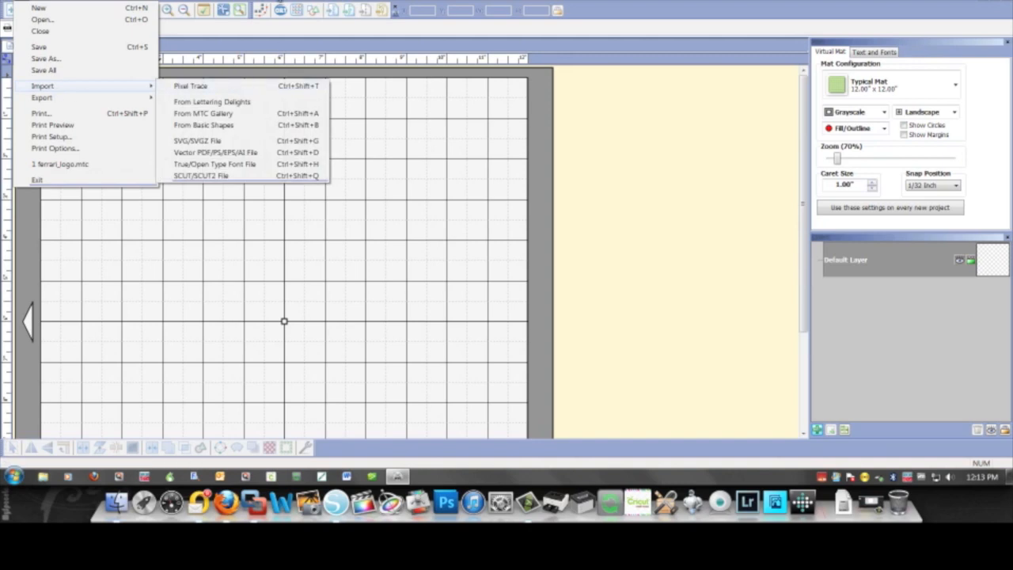
left_click(190, 86)
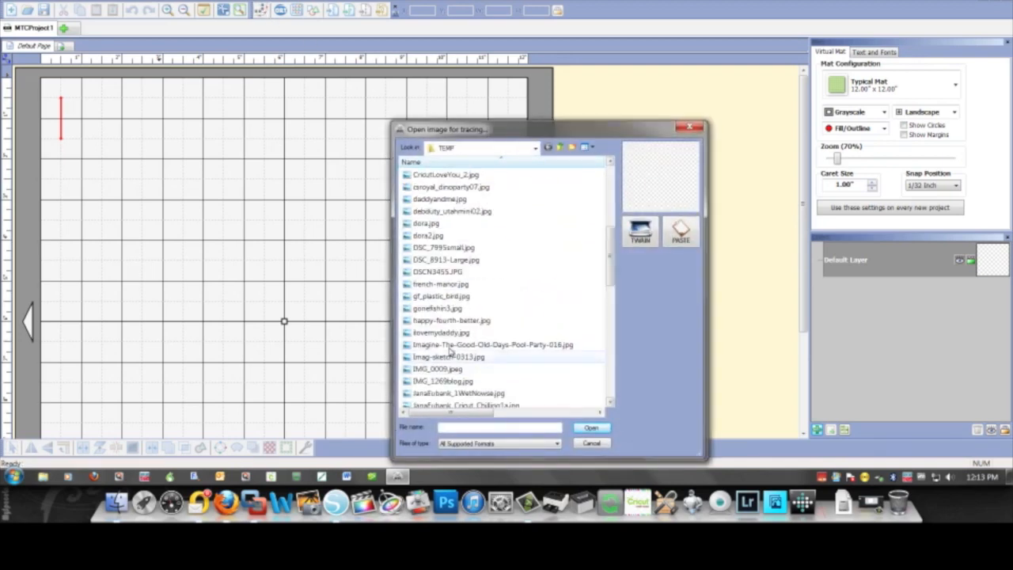
mouse_move(443, 247)
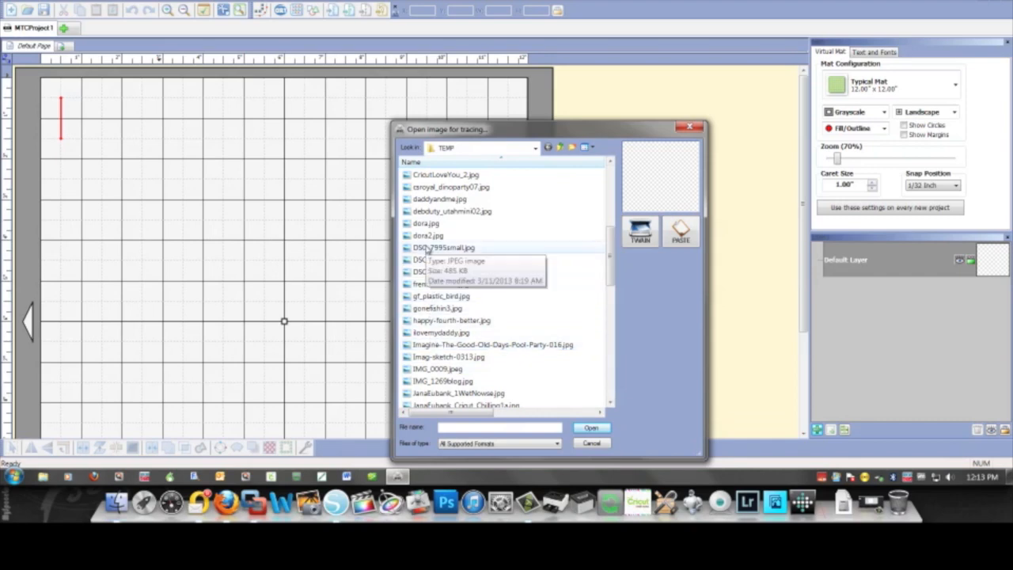
left_click(425, 223)
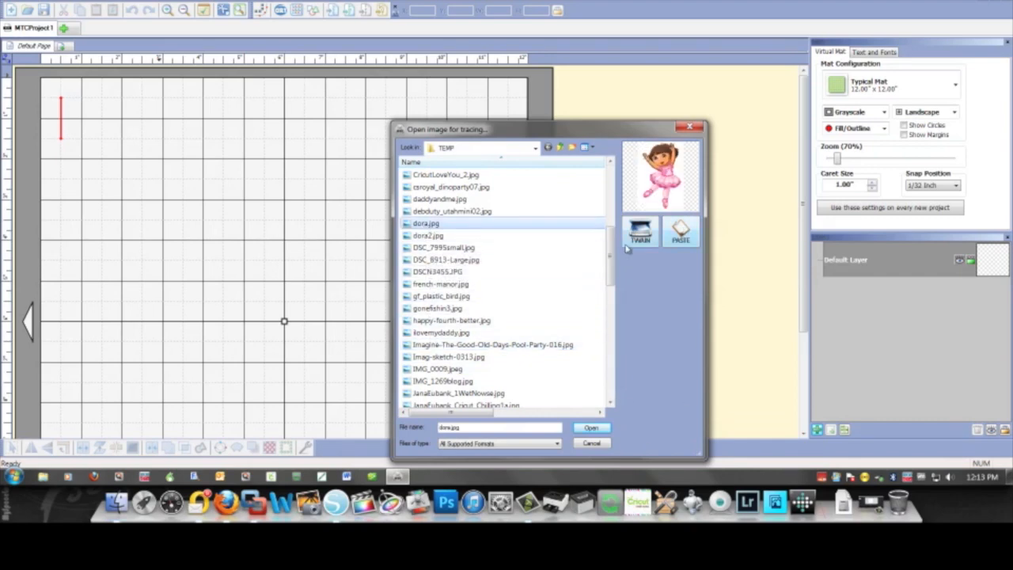
Step: Load the Dora picture into Pixel Trace and set resampling to x5.0 Times
left_click(591, 428)
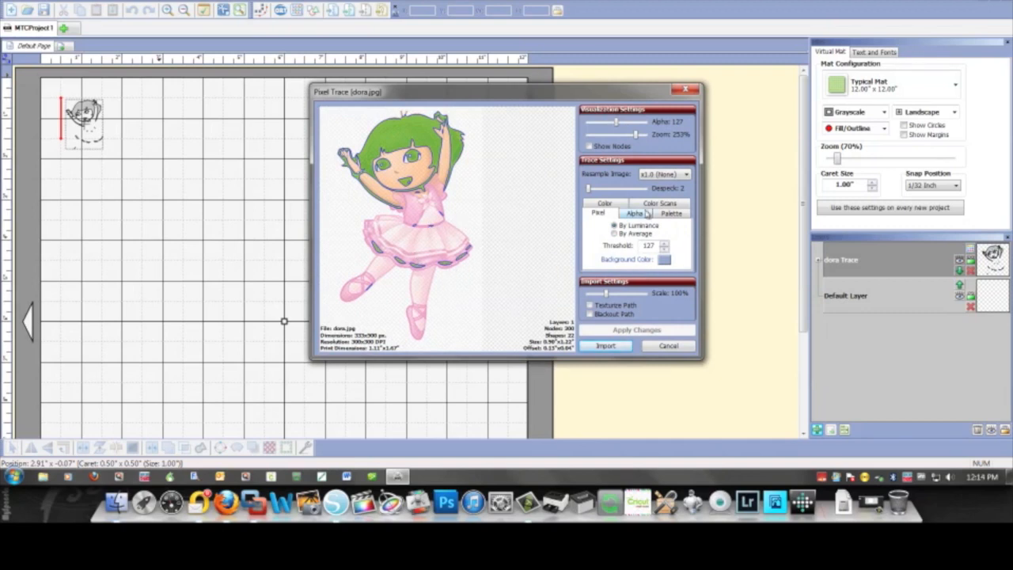
left_click(685, 172)
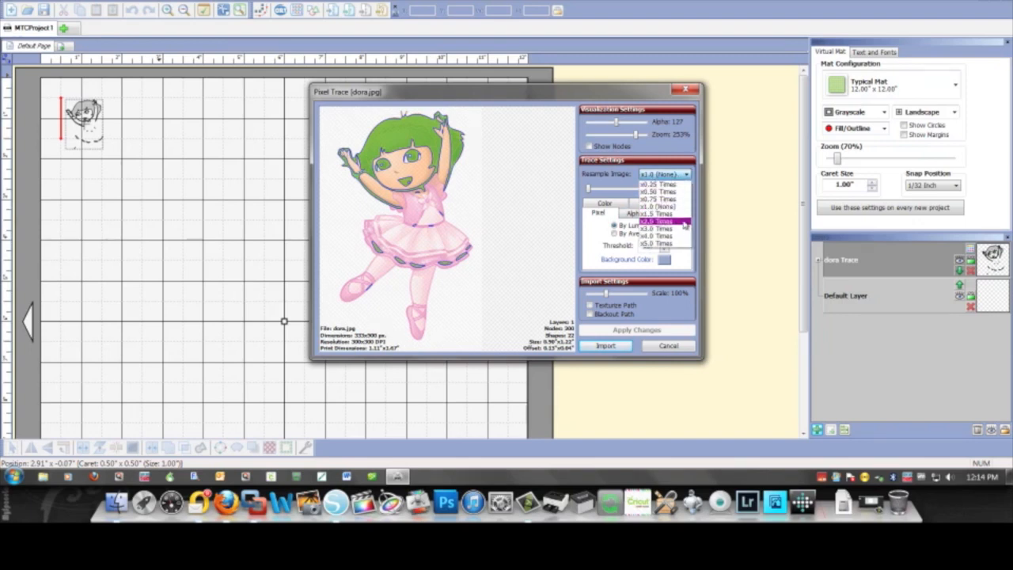
left_click(655, 243)
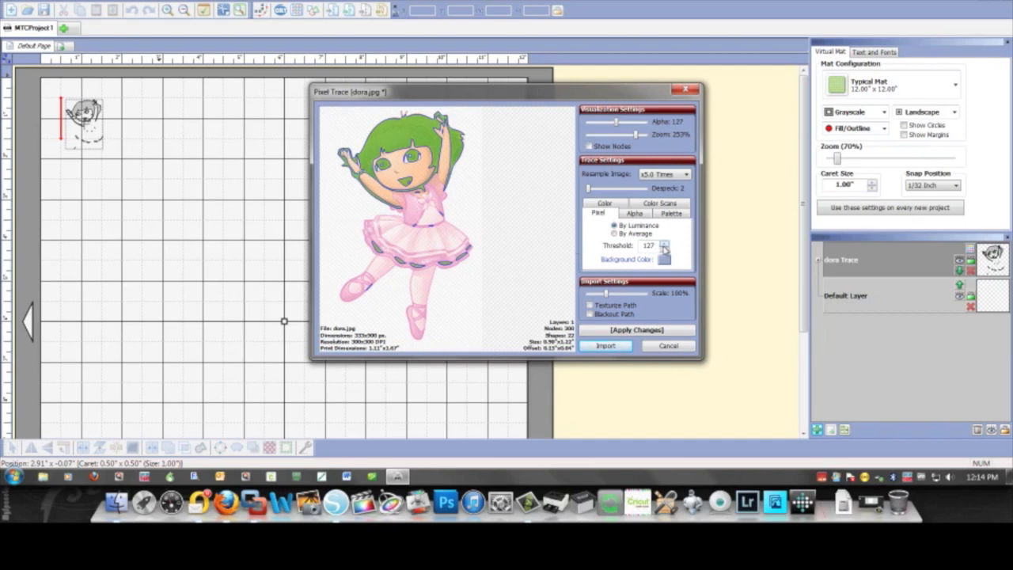
Step: Tune the trace threshold to 166, apply the preview, and import the traced outlines
left_click(665, 243)
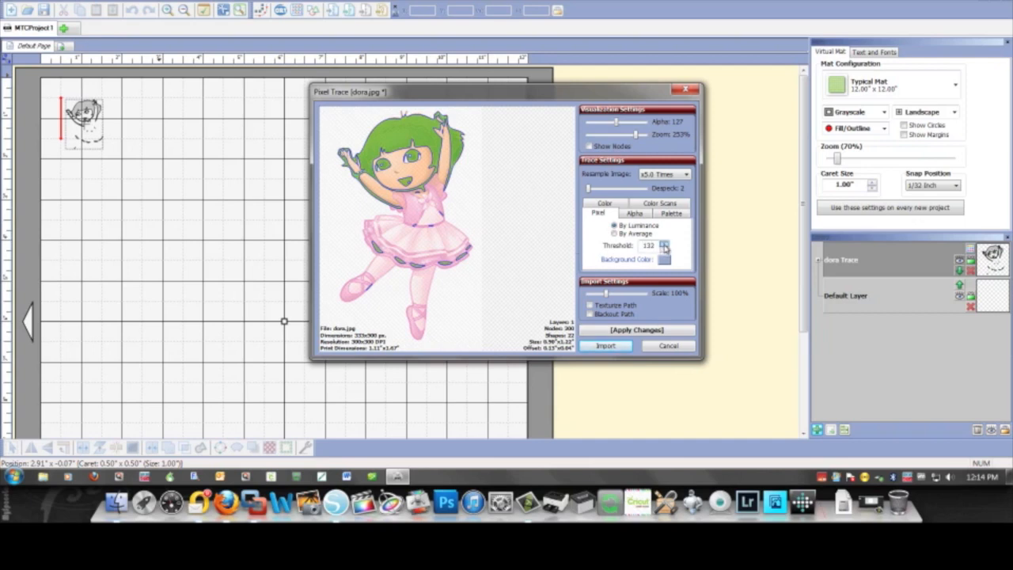
left_click(665, 243)
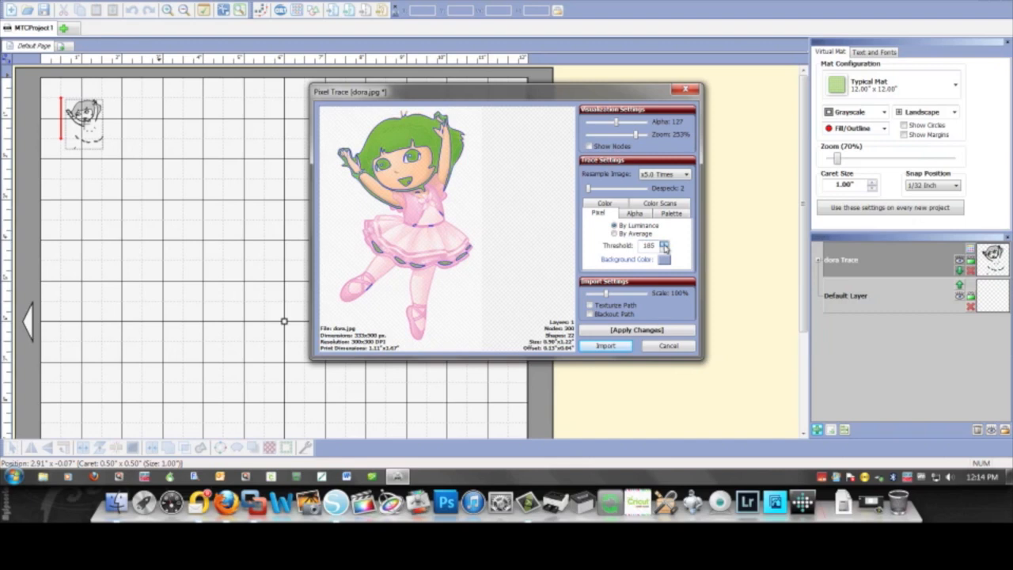
left_click(636, 331)
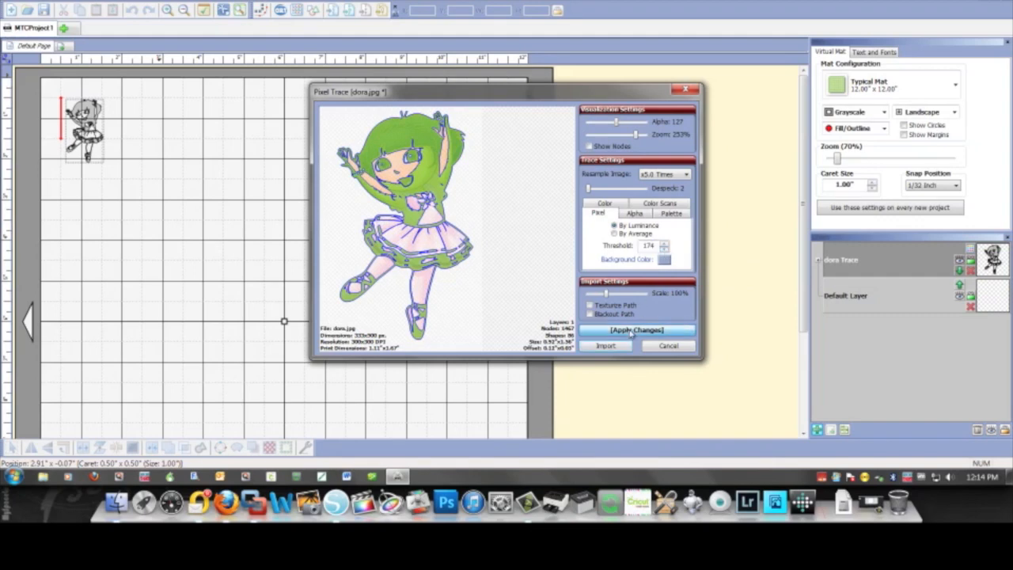
left_click(636, 331)
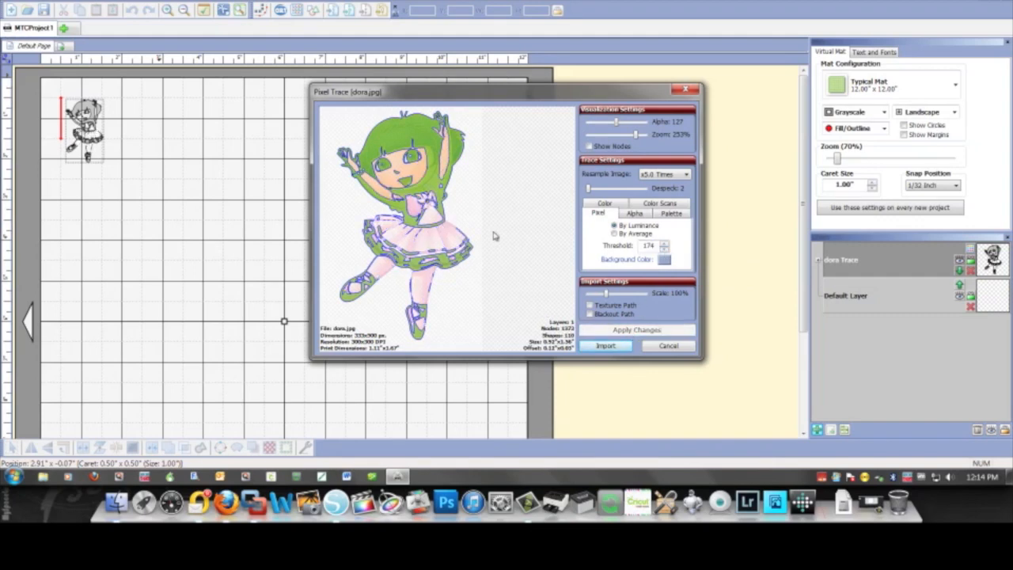
left_click(665, 249)
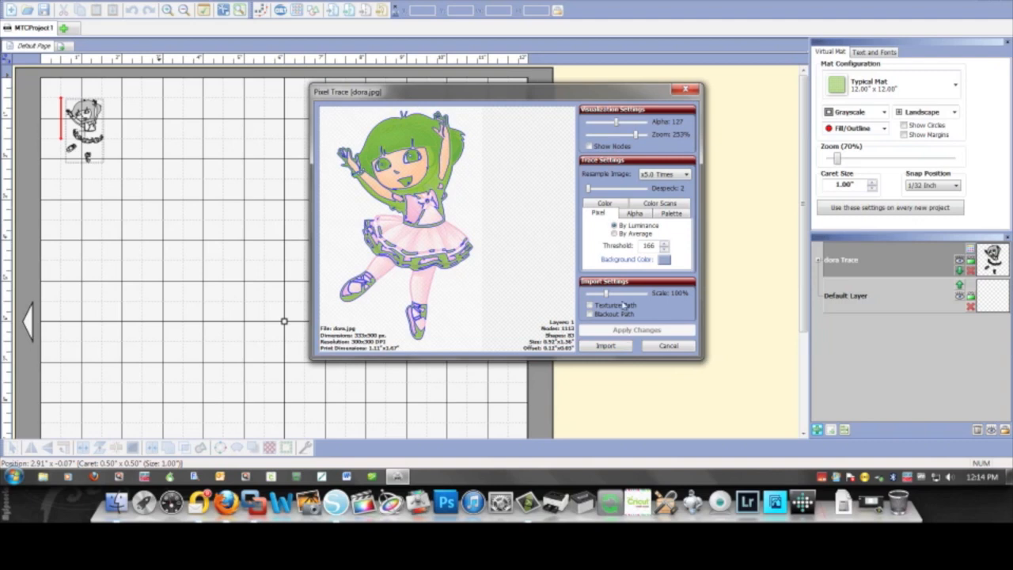
mouse_move(367, 256)
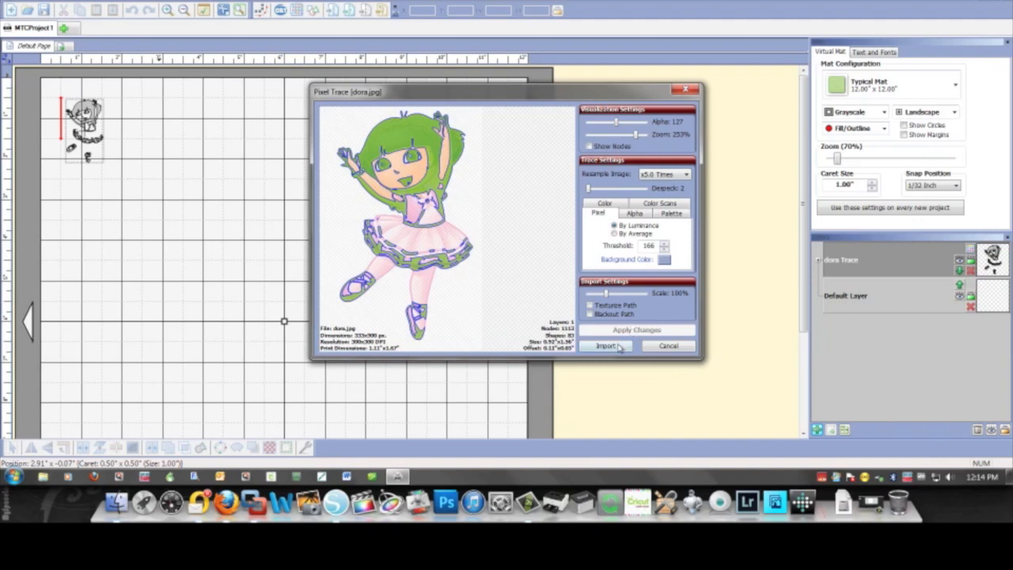
left_click(606, 345)
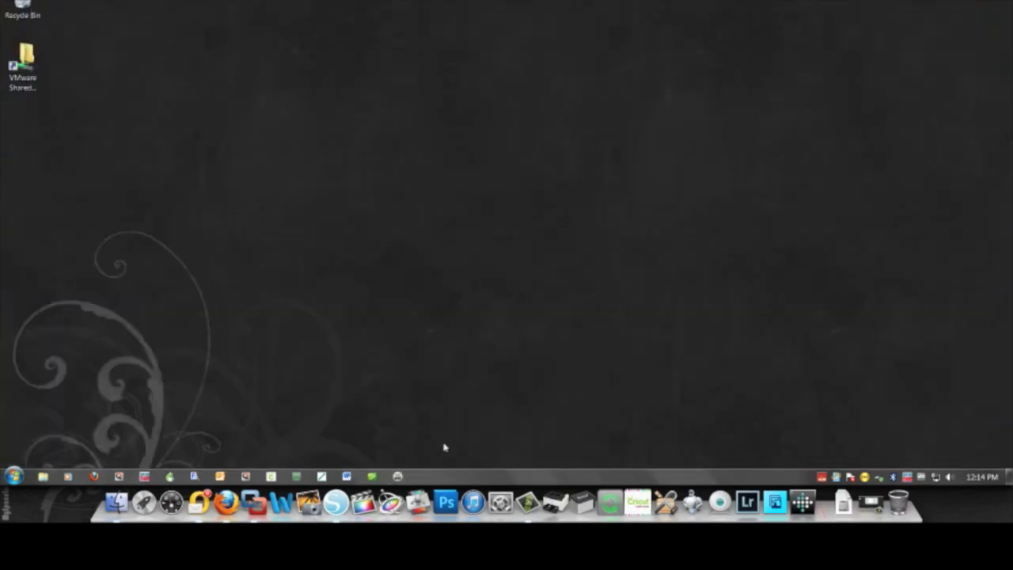
Step: Leave Make The Cut so only the desktop remains showing
left_click(335, 502)
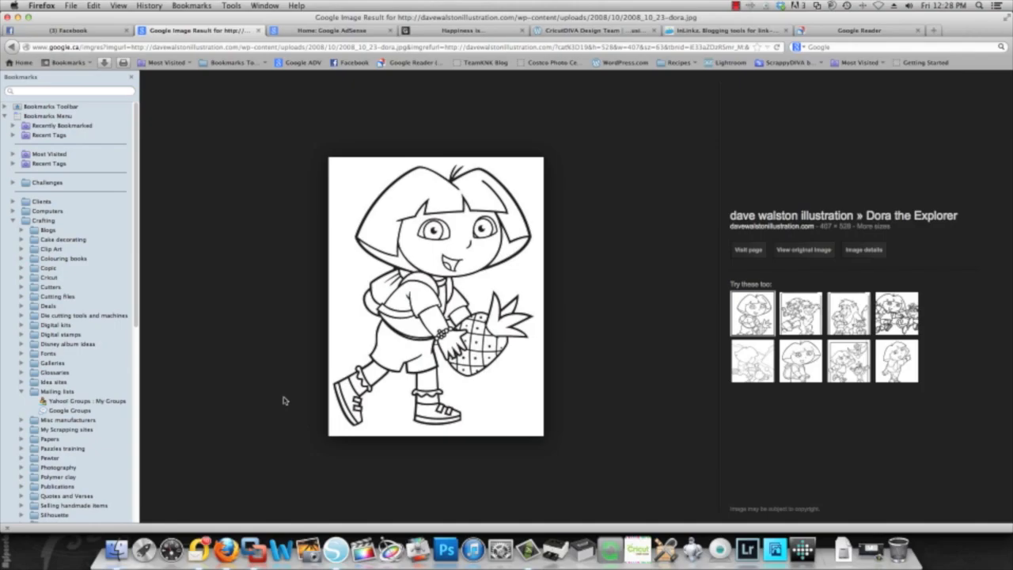
mouse_move(247, 342)
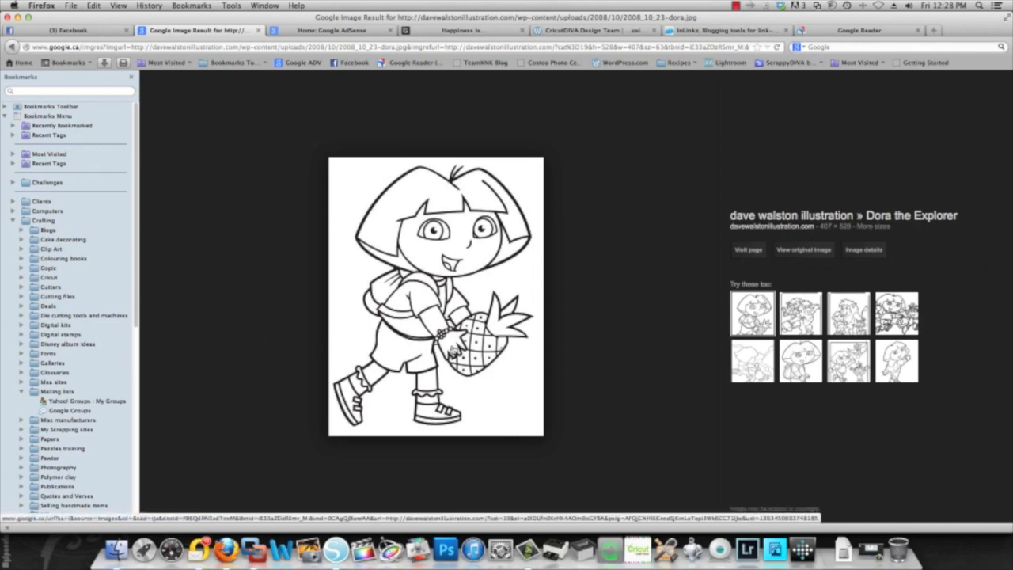
mouse_move(584, 349)
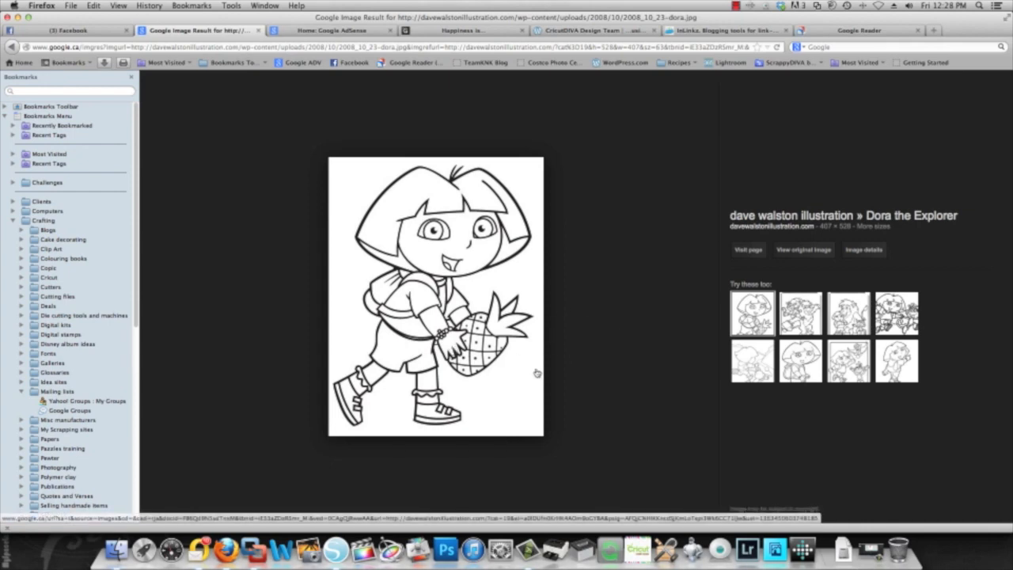
mouse_move(516, 377)
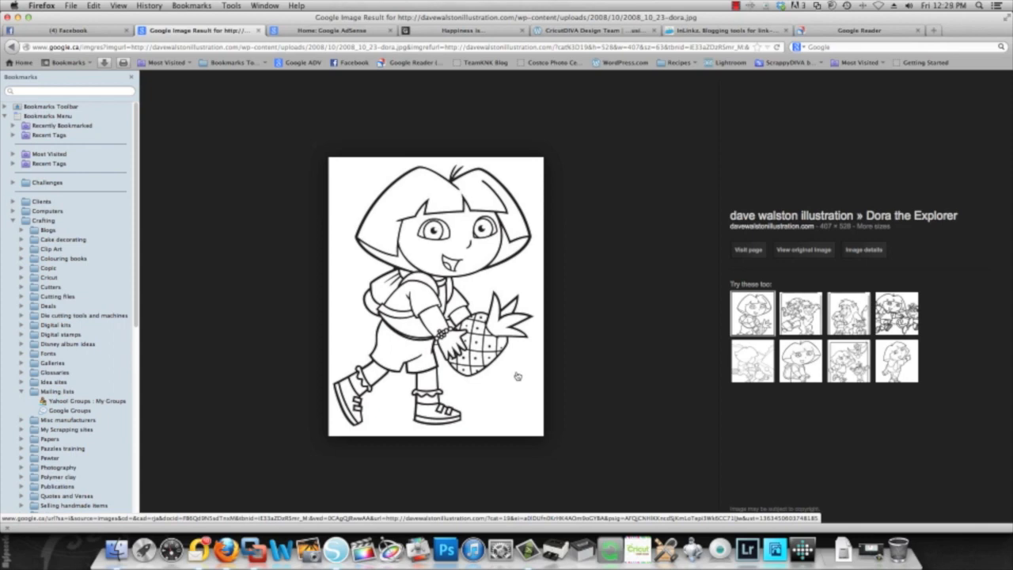
mouse_move(409, 372)
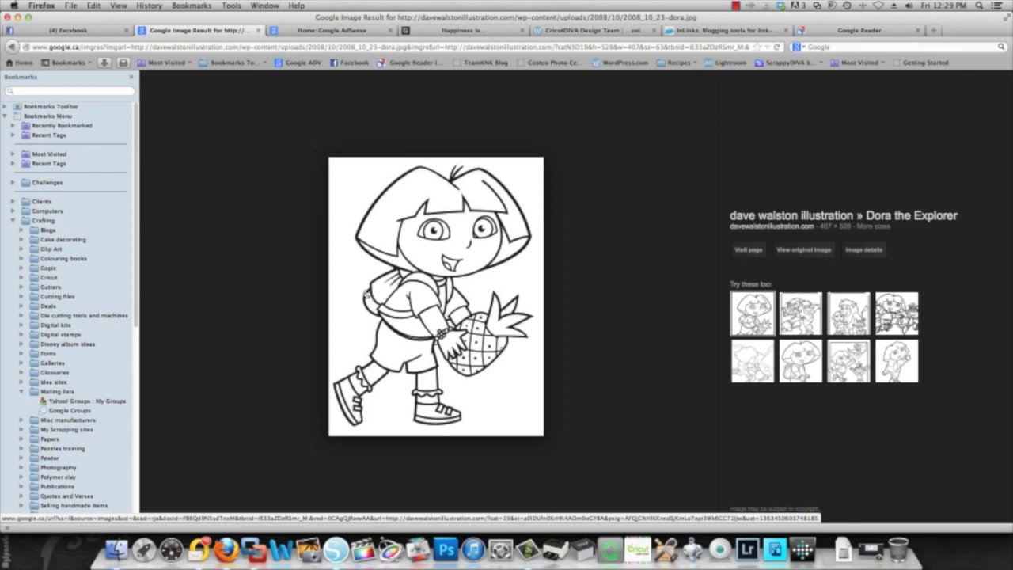
mouse_move(353, 275)
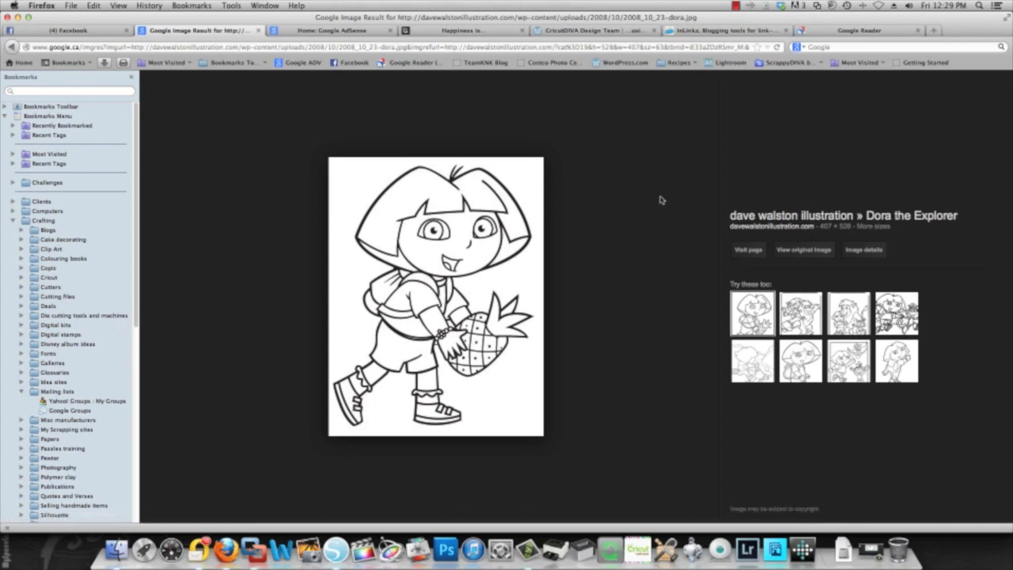
mouse_move(848, 313)
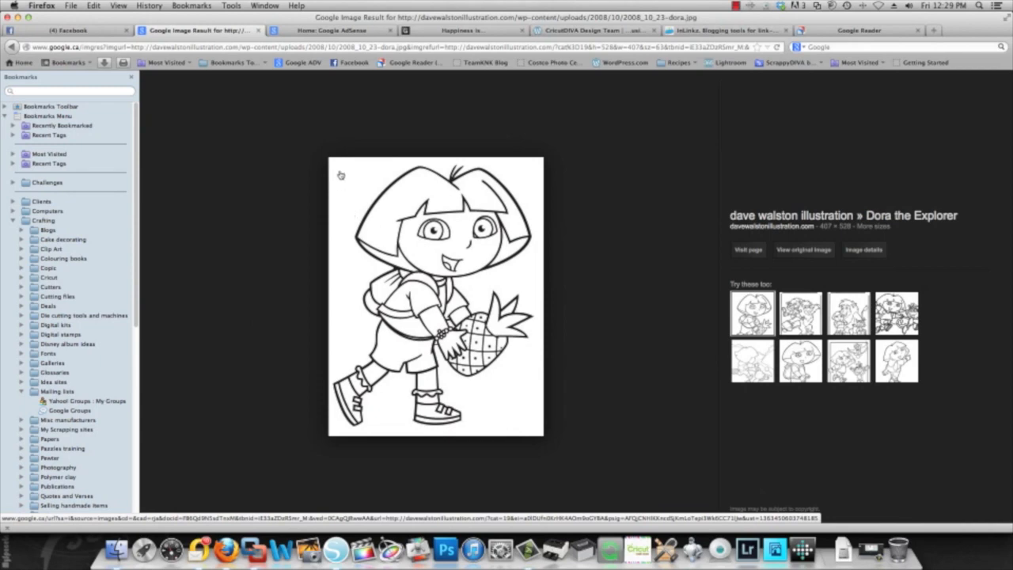
mouse_move(361, 196)
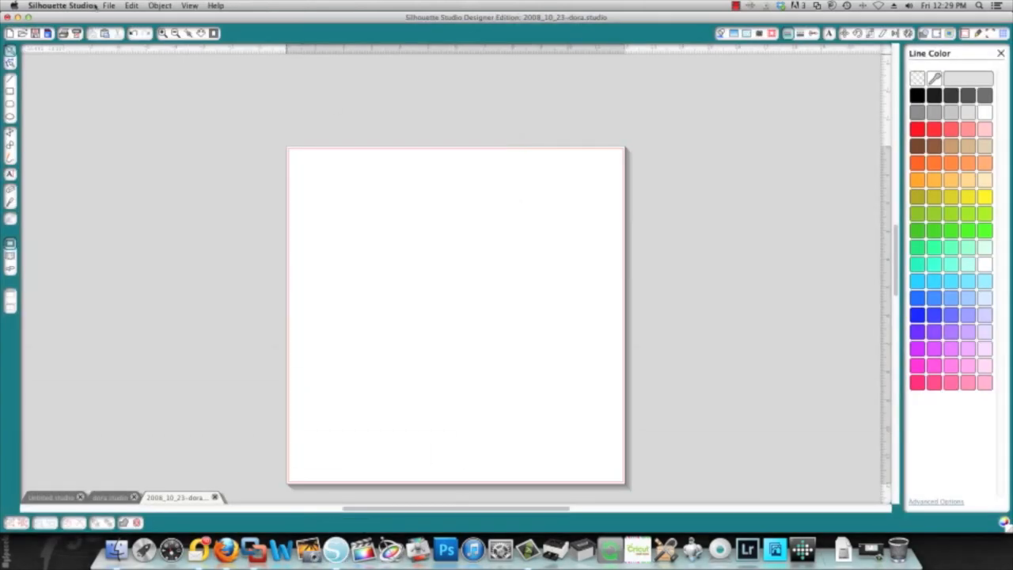
Step: Place 2008_10_23-dora.jpg from the TEMP folder onto the blank page
left_click(108, 7)
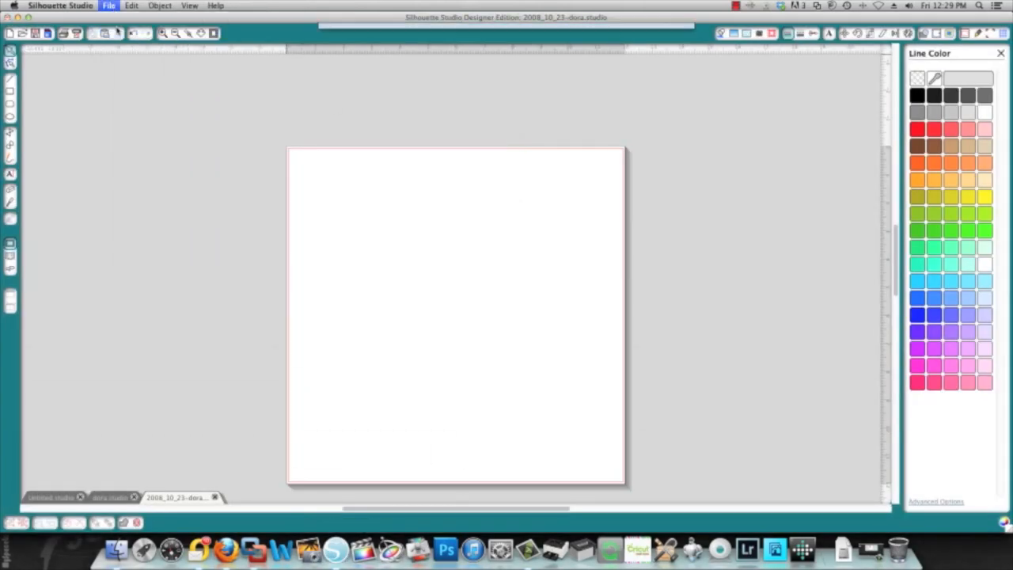
left_click(108, 6)
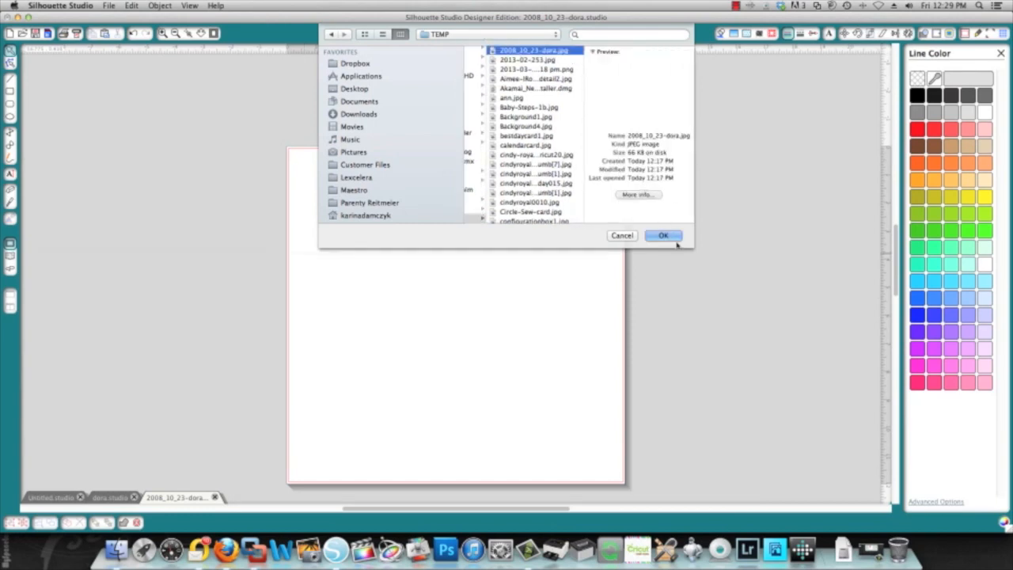
left_click(663, 234)
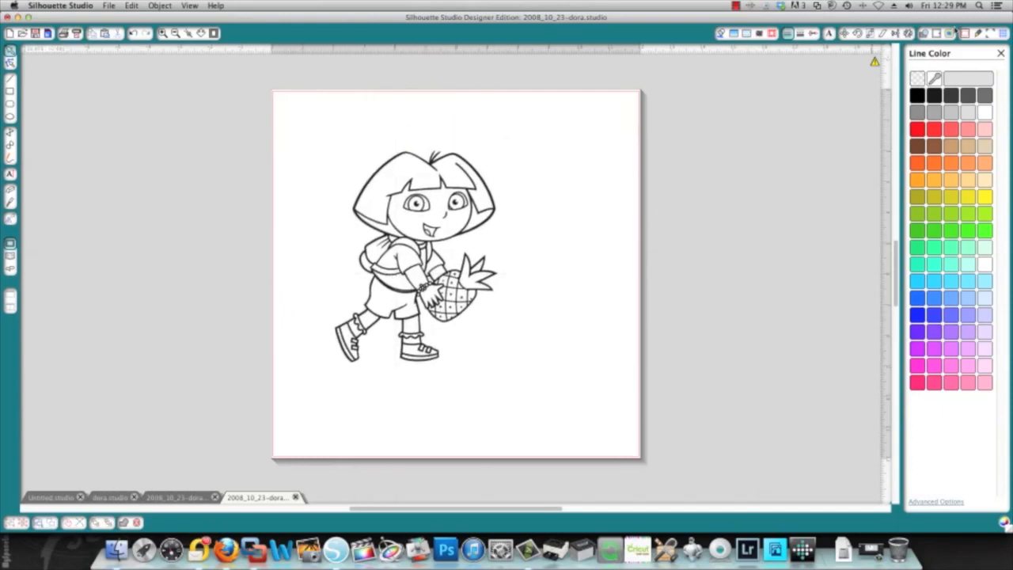
Step: Mark a trace area around the Dora drawing and trace it into red cut lines
left_click(953, 33)
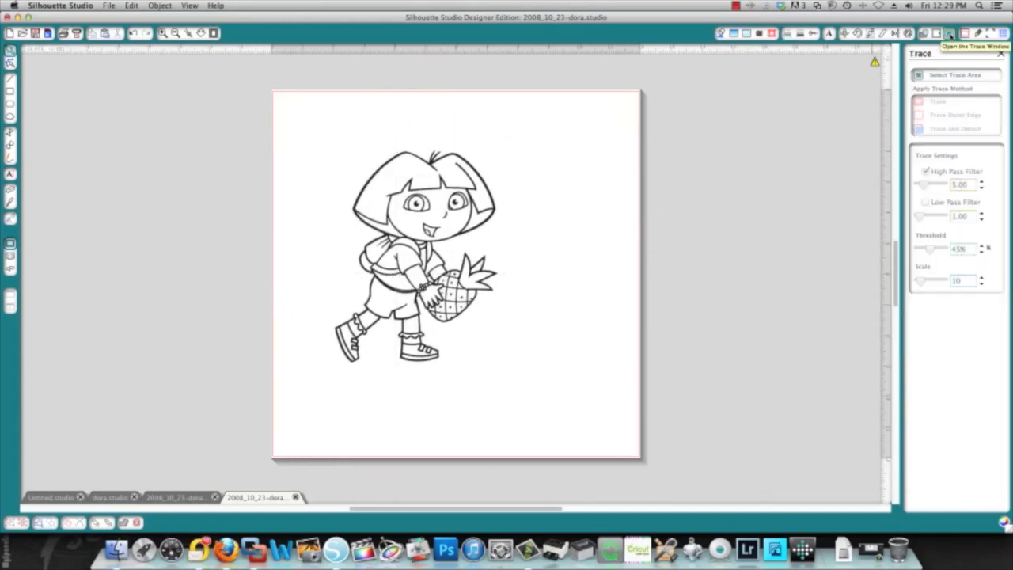
left_click(956, 74)
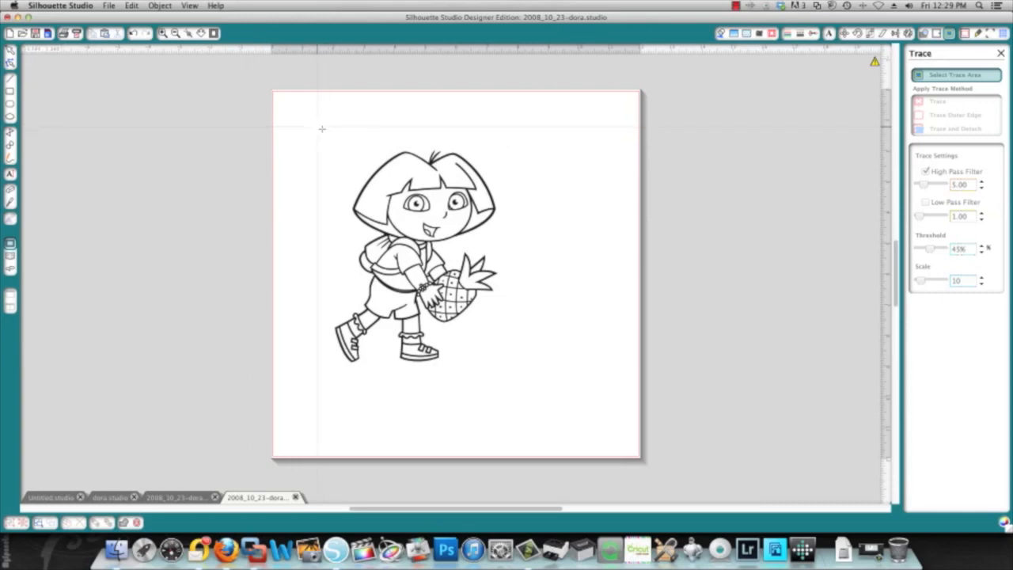
left_click_drag(323, 128, 528, 434)
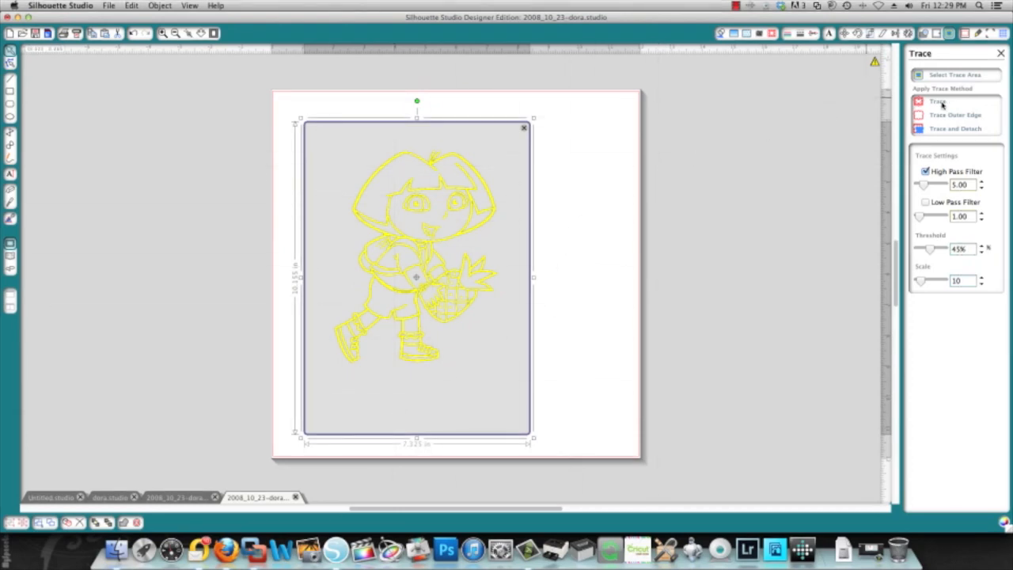
left_click(937, 101)
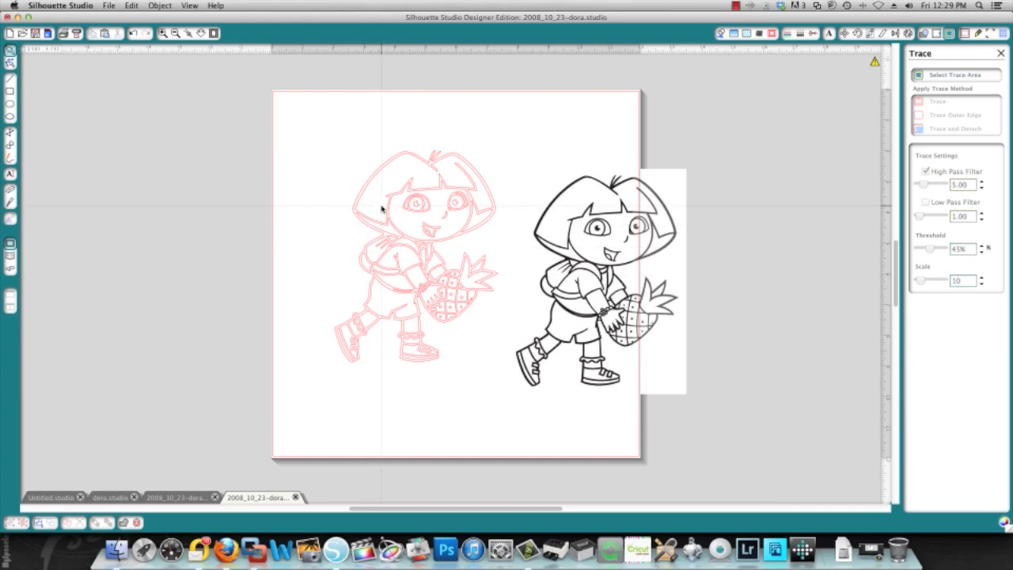
Step: Release the compound path and select Dora's outer silhouette piece to move left of the mat
right_click(387, 209)
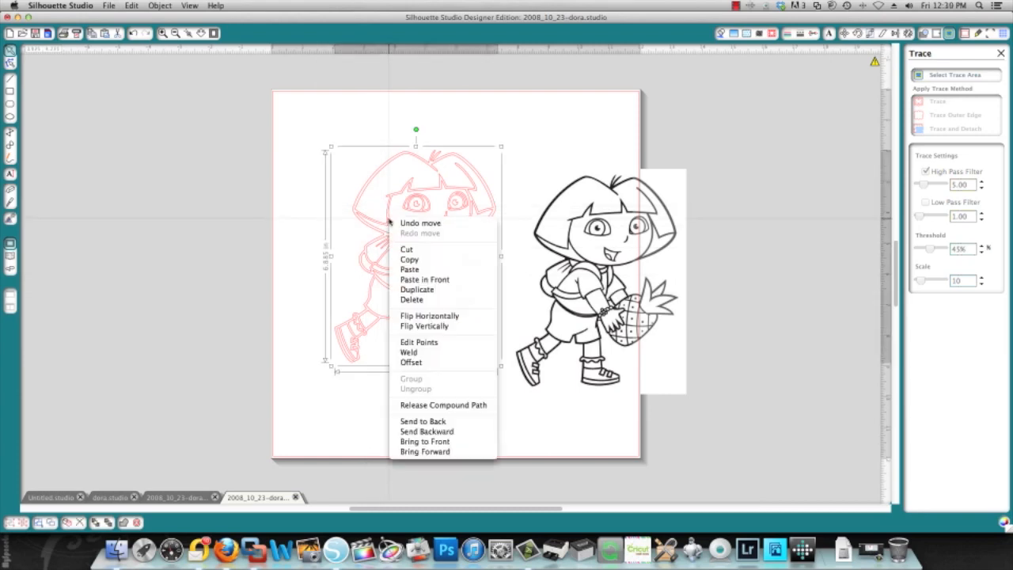
mouse_move(443, 405)
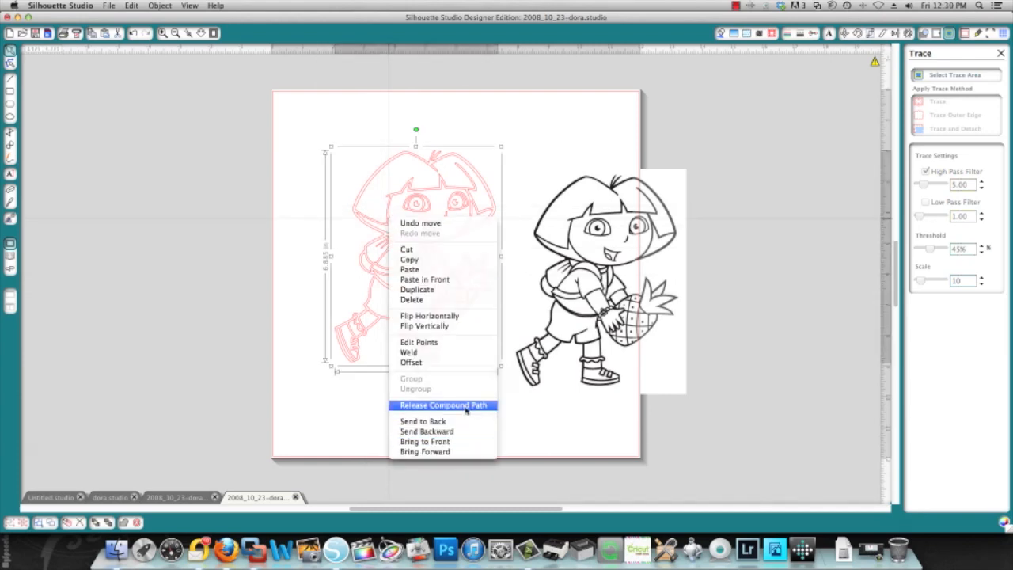
left_click(443, 405)
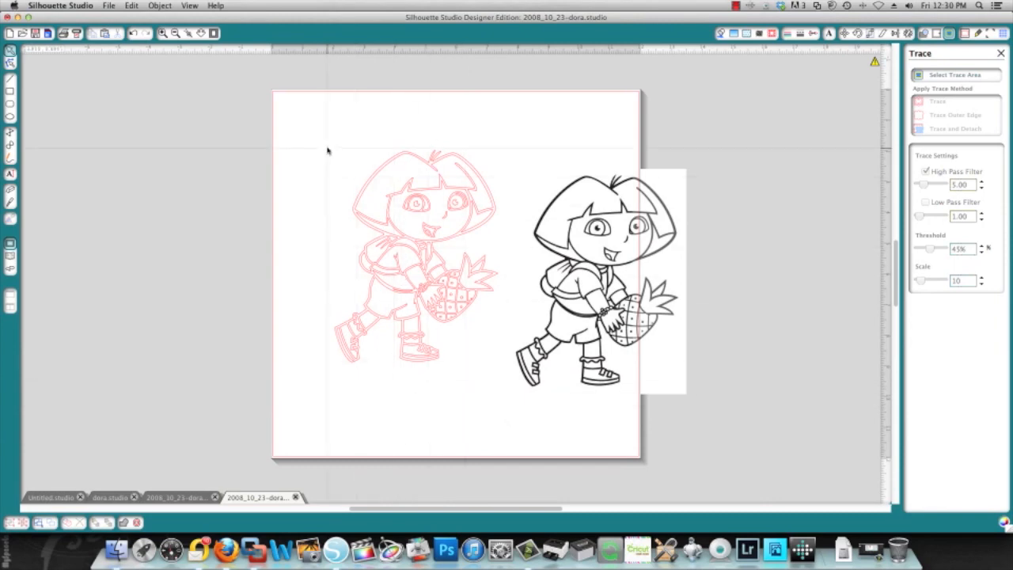
left_click(424, 198)
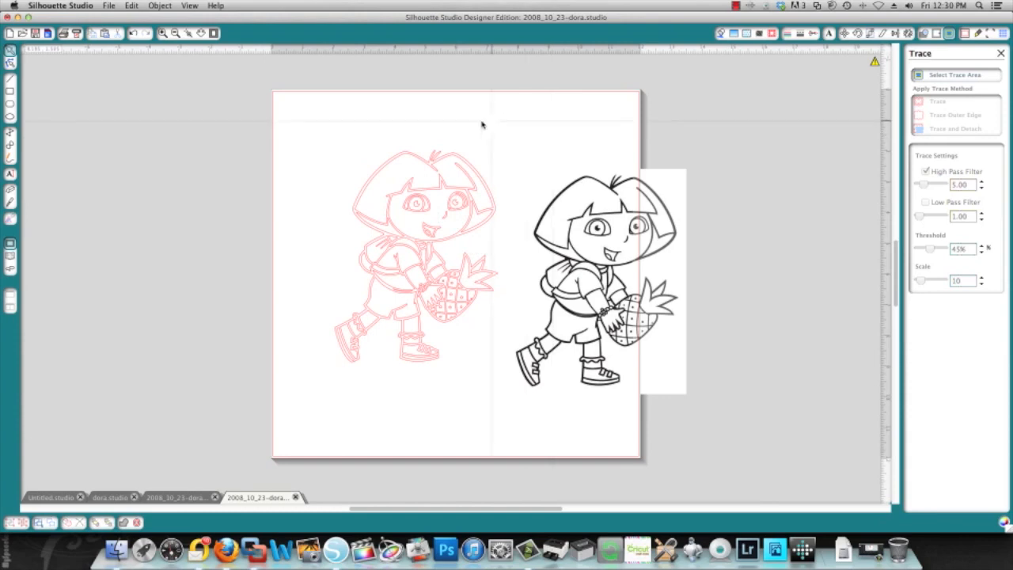
left_click(414, 254)
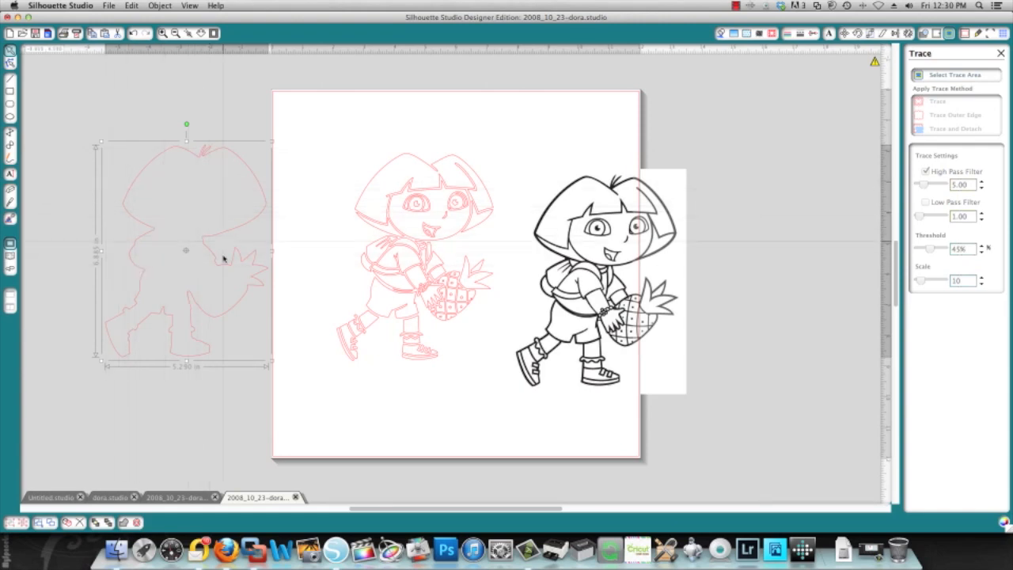
mouse_move(190, 216)
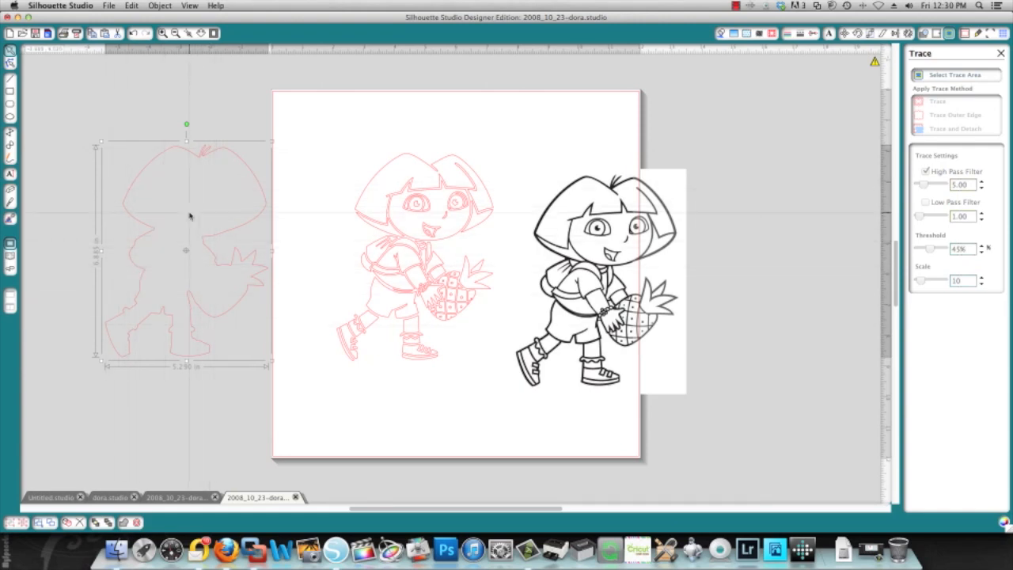
left_click(720, 33)
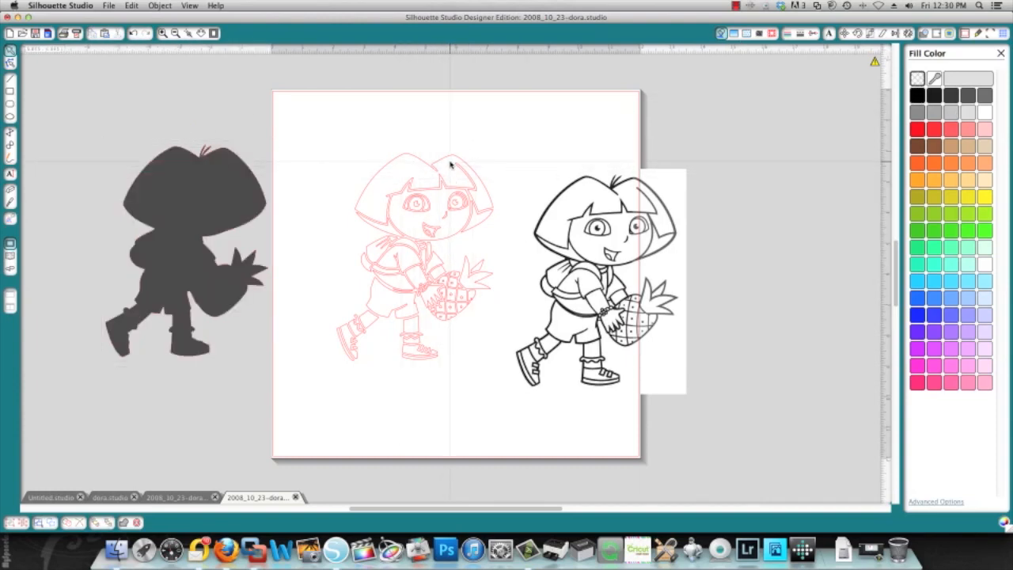
Step: Give the selected outer silhouette a solid dark gray fill color
left_click(424, 202)
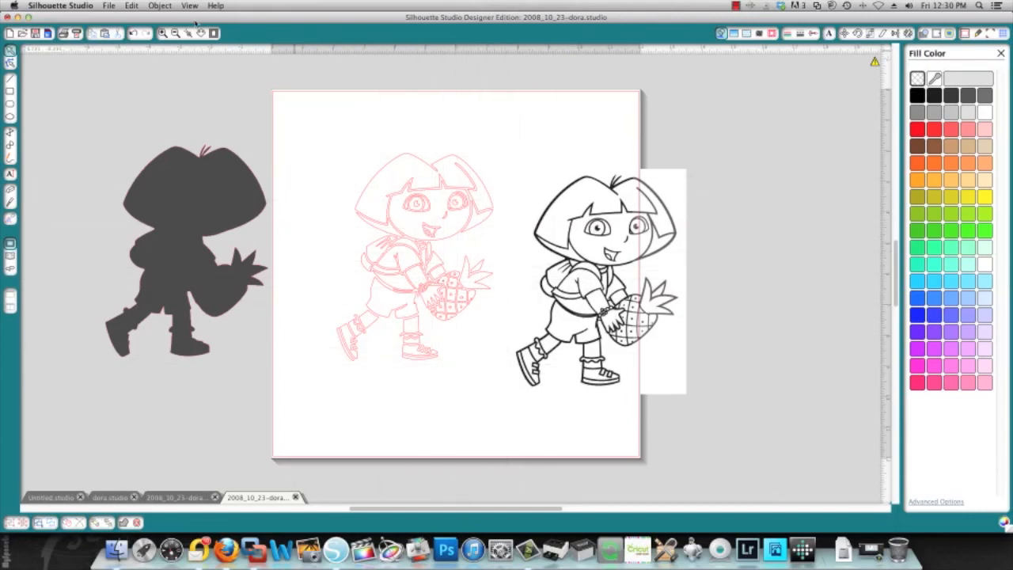
left_click(174, 34)
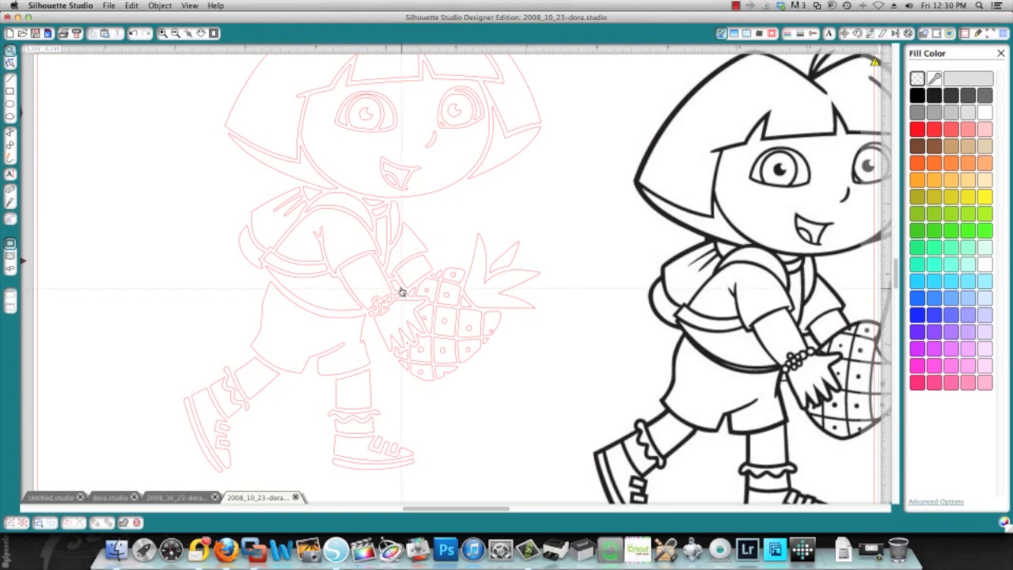
mouse_move(408, 304)
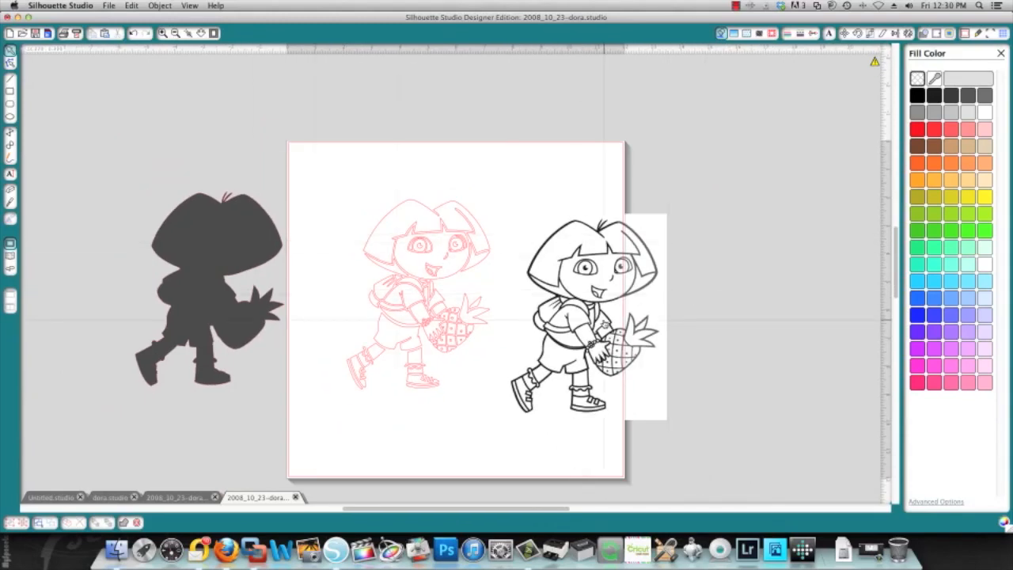
Step: Drag the original drawing to the upper right and select Dora's shirt section for a red fill
left_click_drag(577, 309, 736, 214)
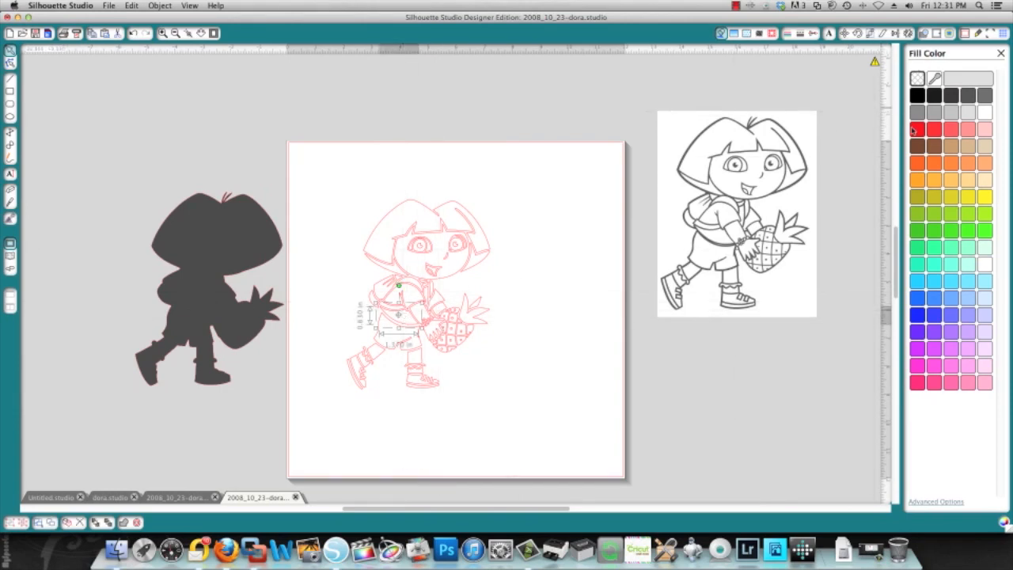
left_click(918, 129)
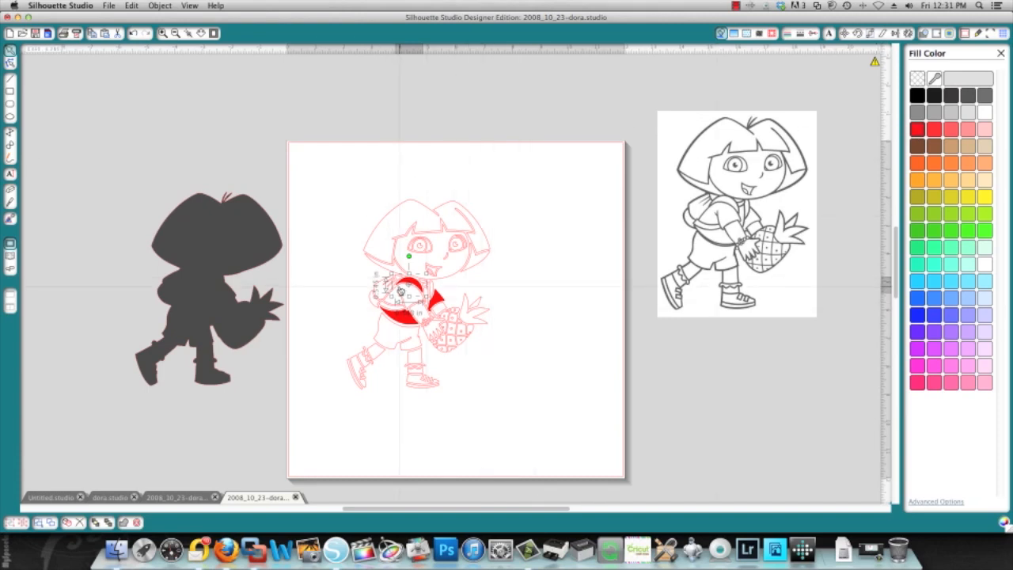
mouse_move(653, 247)
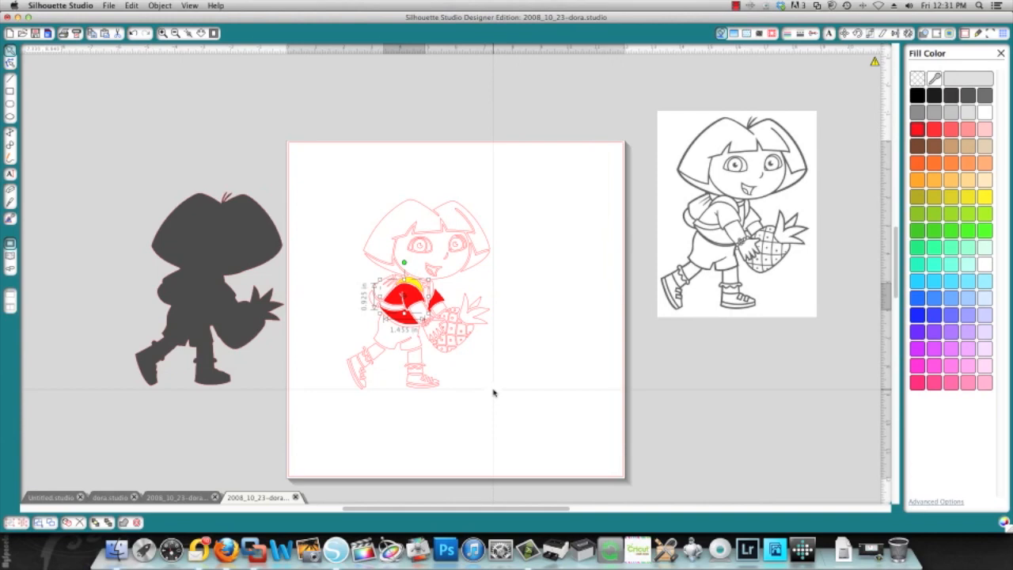
mouse_move(313, 152)
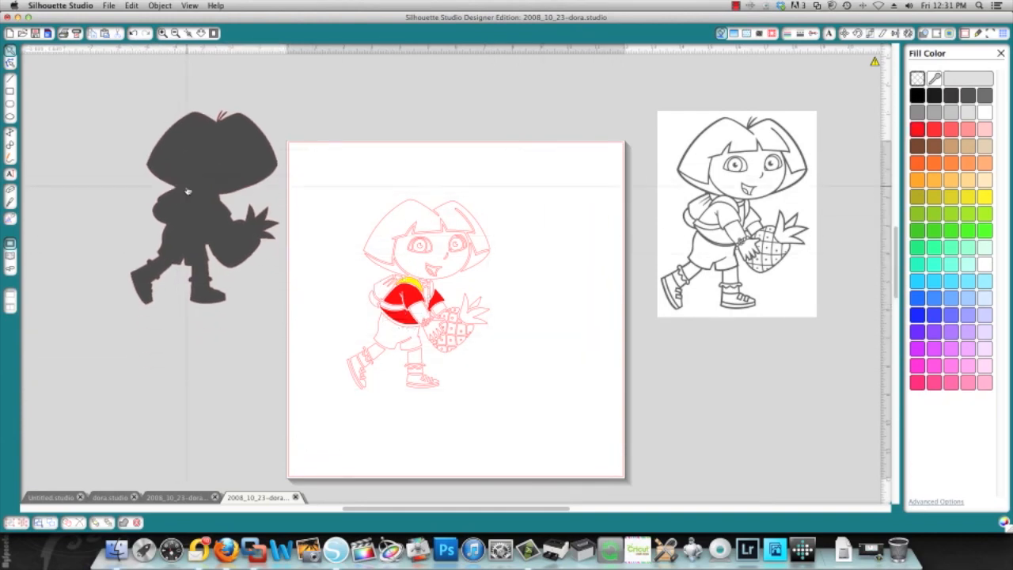
mouse_move(190, 214)
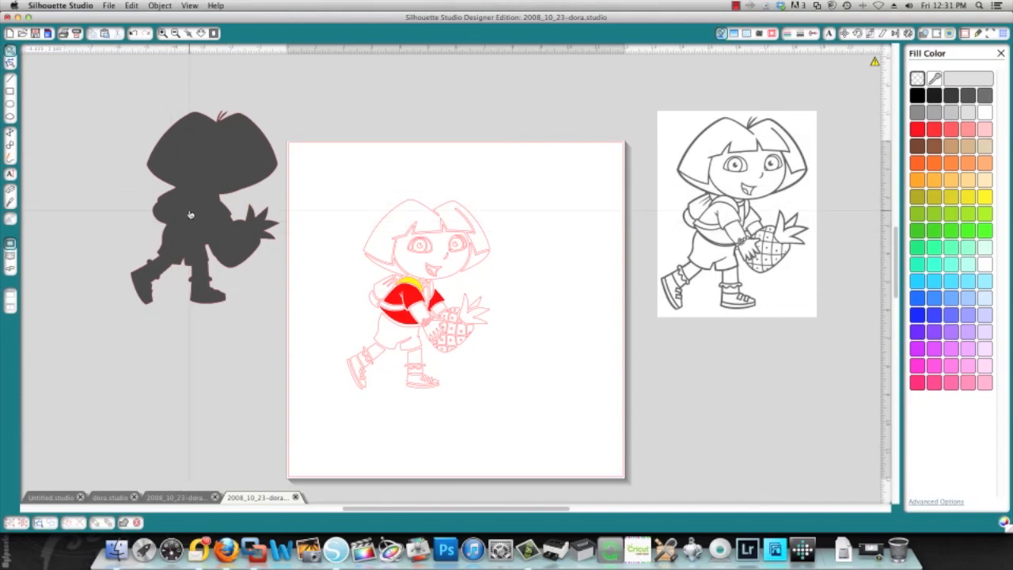
mouse_move(202, 199)
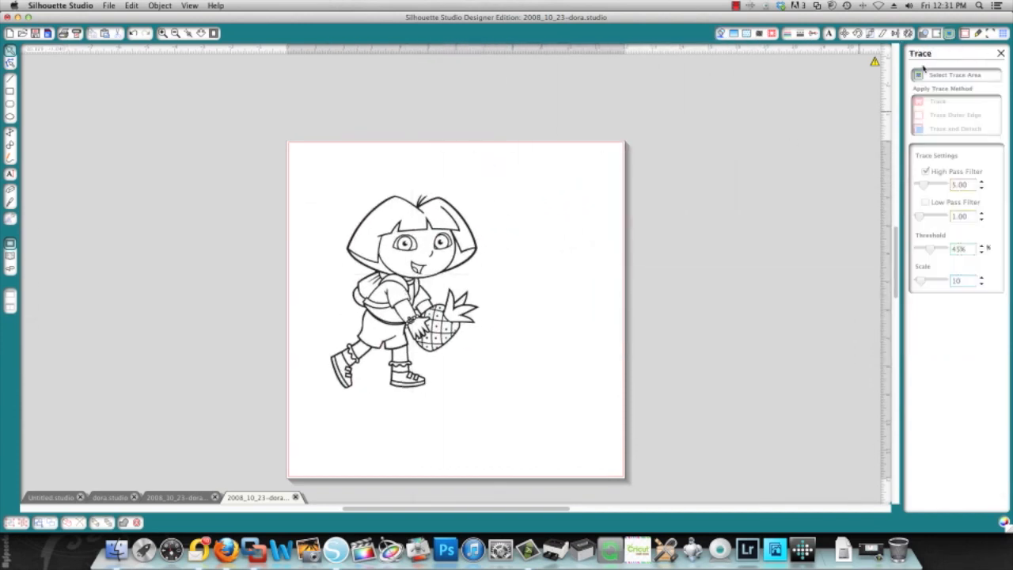
Step: Trace the Dora drawing's outer edge only, then drag the drawing onto the red silhouette outline
left_click(955, 75)
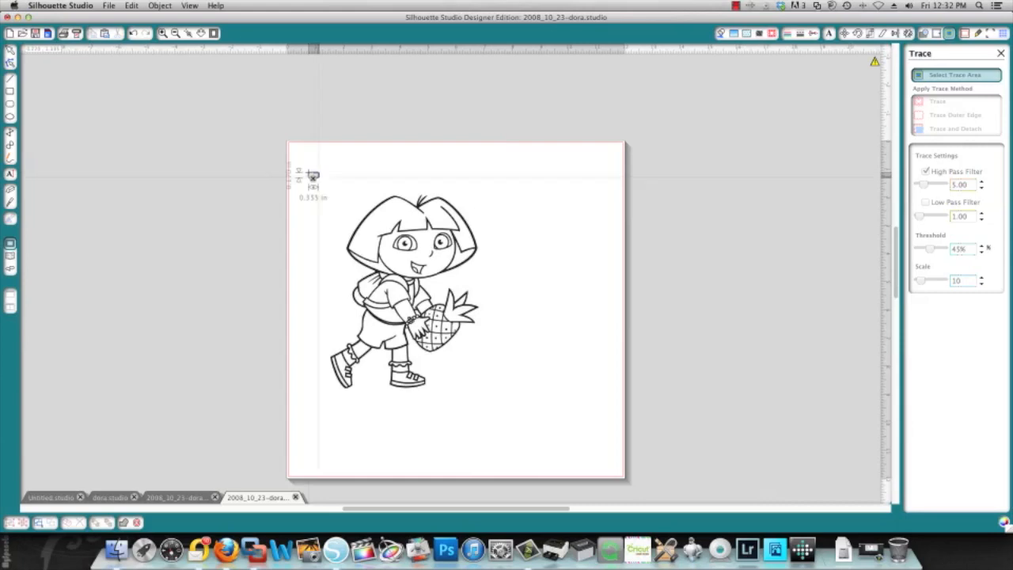
left_click(953, 74)
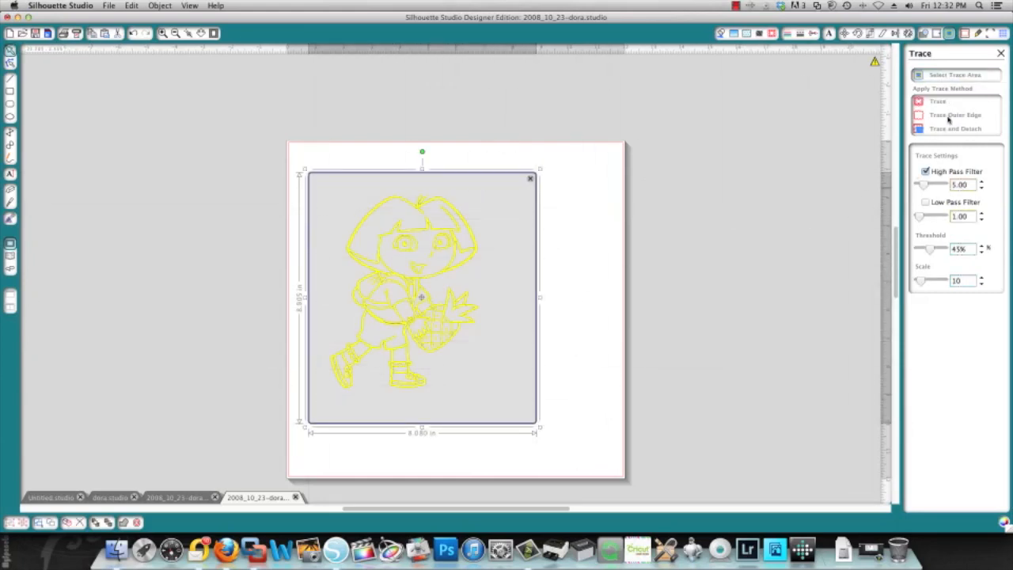
left_click(937, 102)
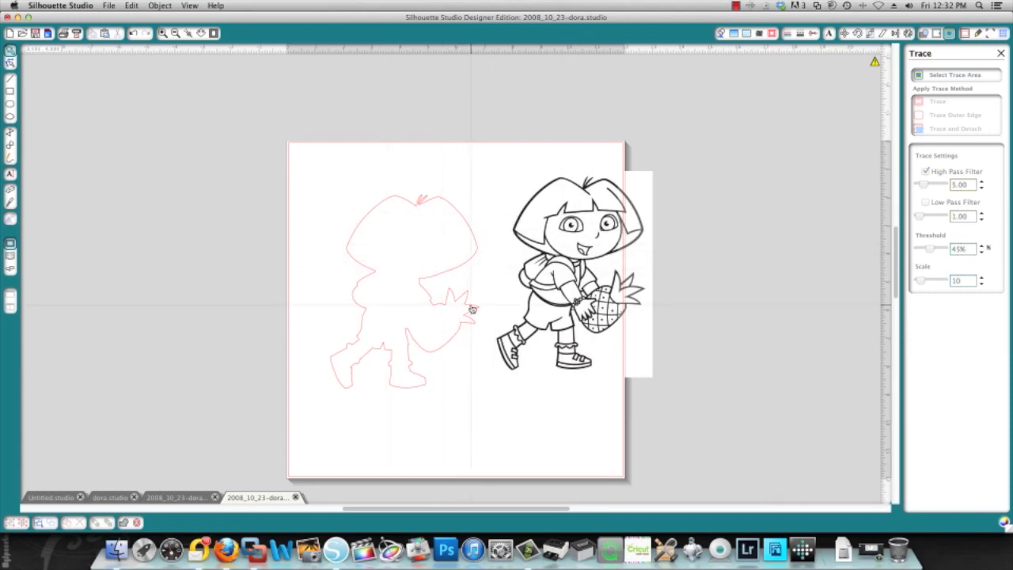
left_click_drag(554, 272, 475, 308)
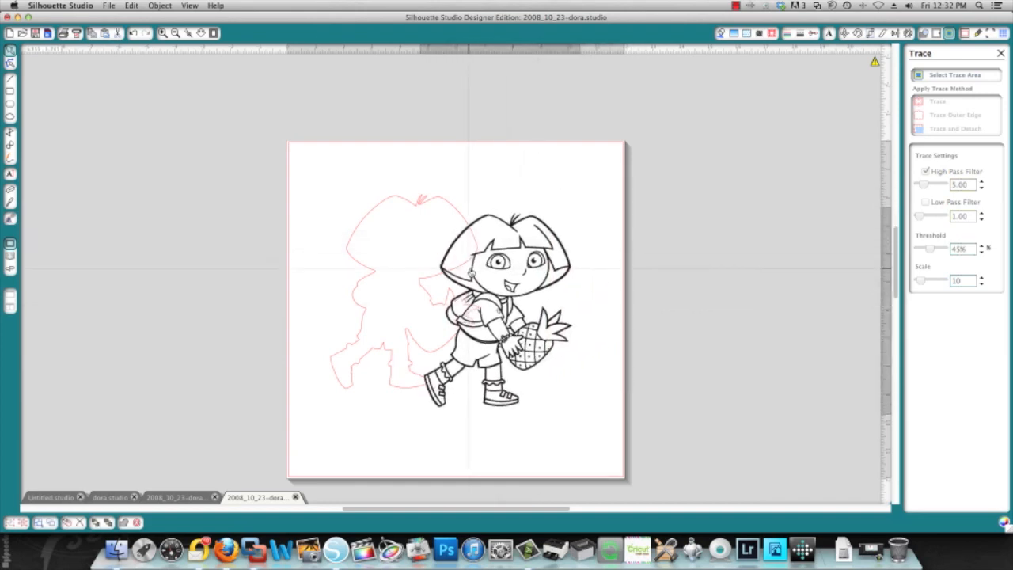